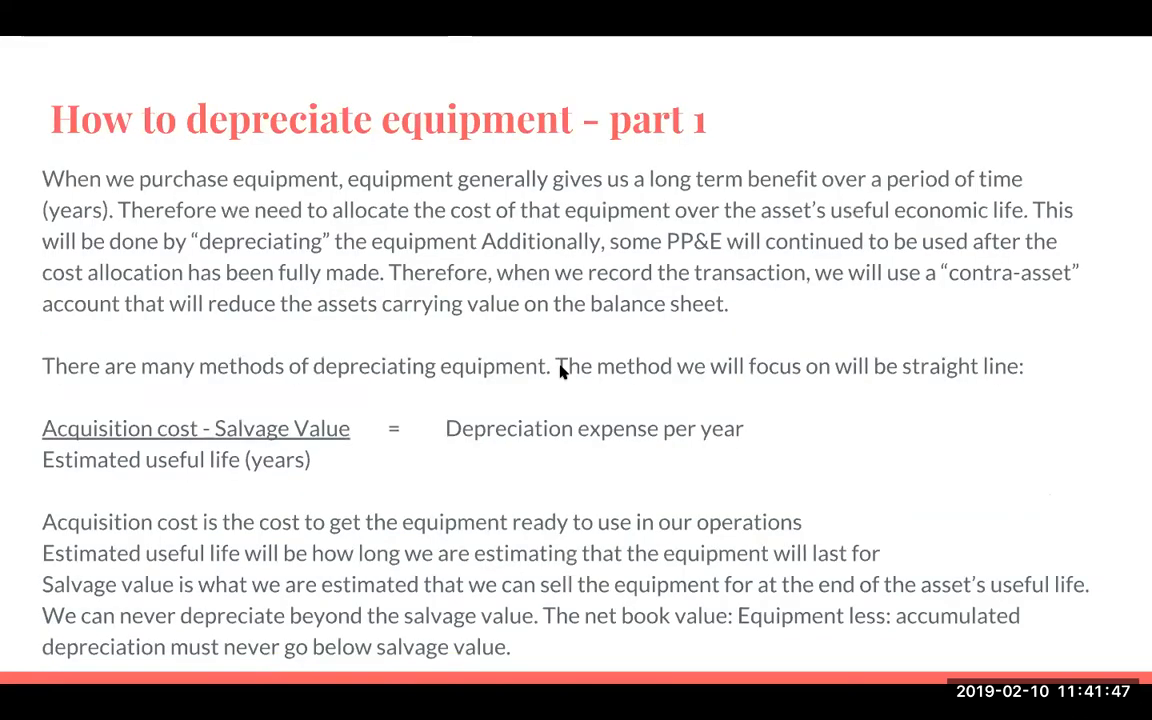
- Advance to the 'Typical adjusting (journal) entries' slide and switch to the spreadsheet exercise
{"action": "key", "text": "Right"}
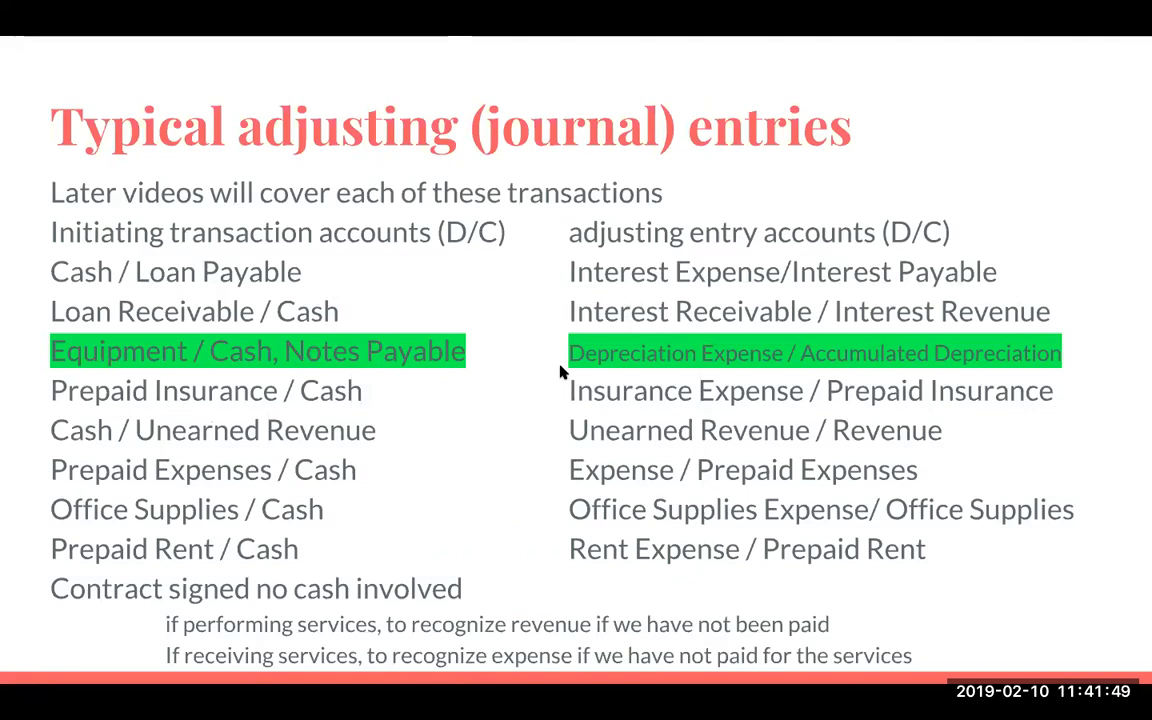
{"action": "mouse_move", "coordinate": [764, 40]}
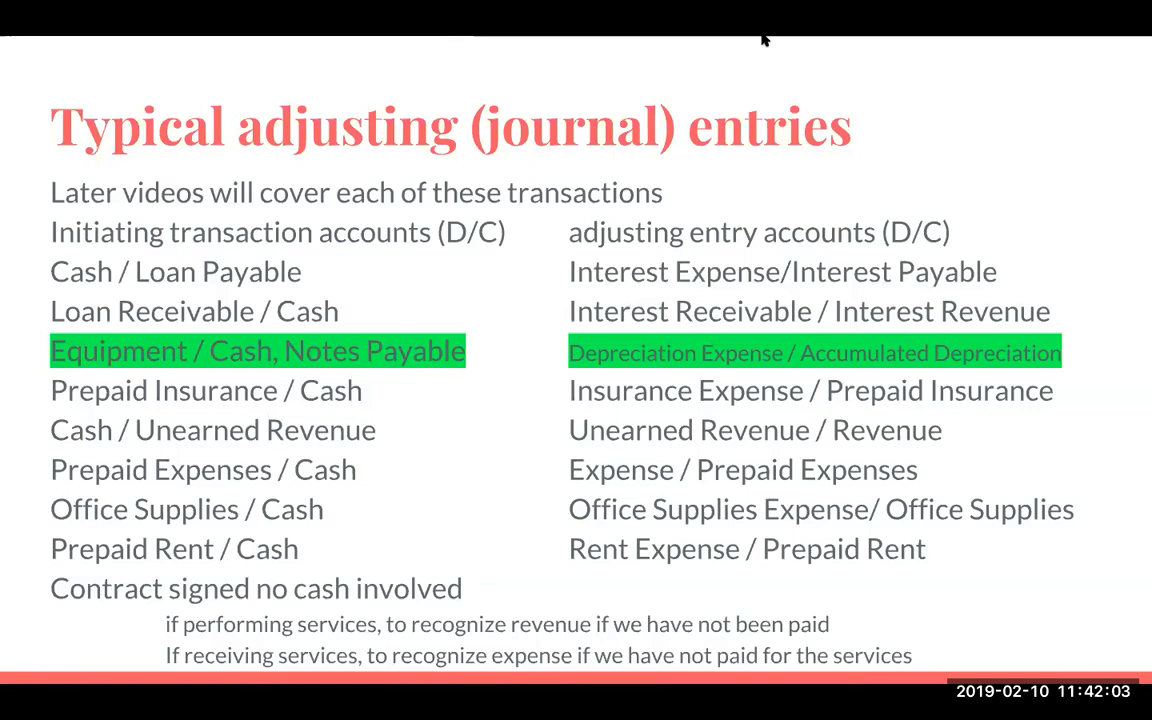
{"action": "mouse_move", "coordinate": [762, 122]}
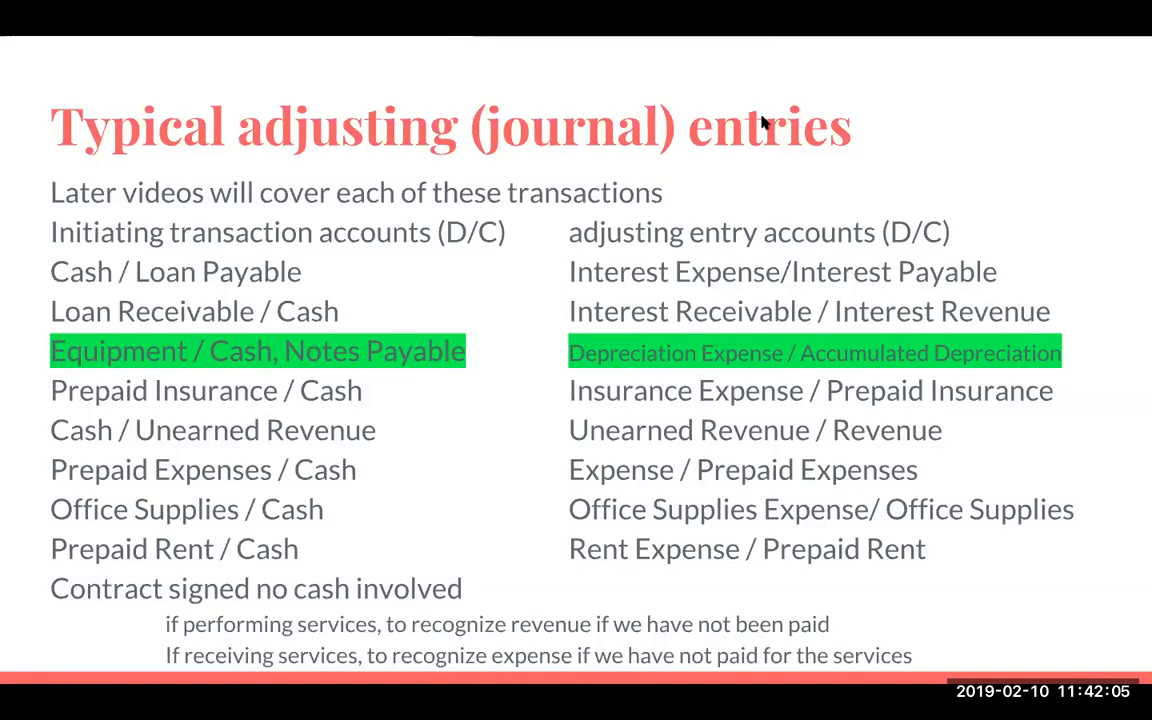
{"action": "left_click", "coordinate": [290, 20]}
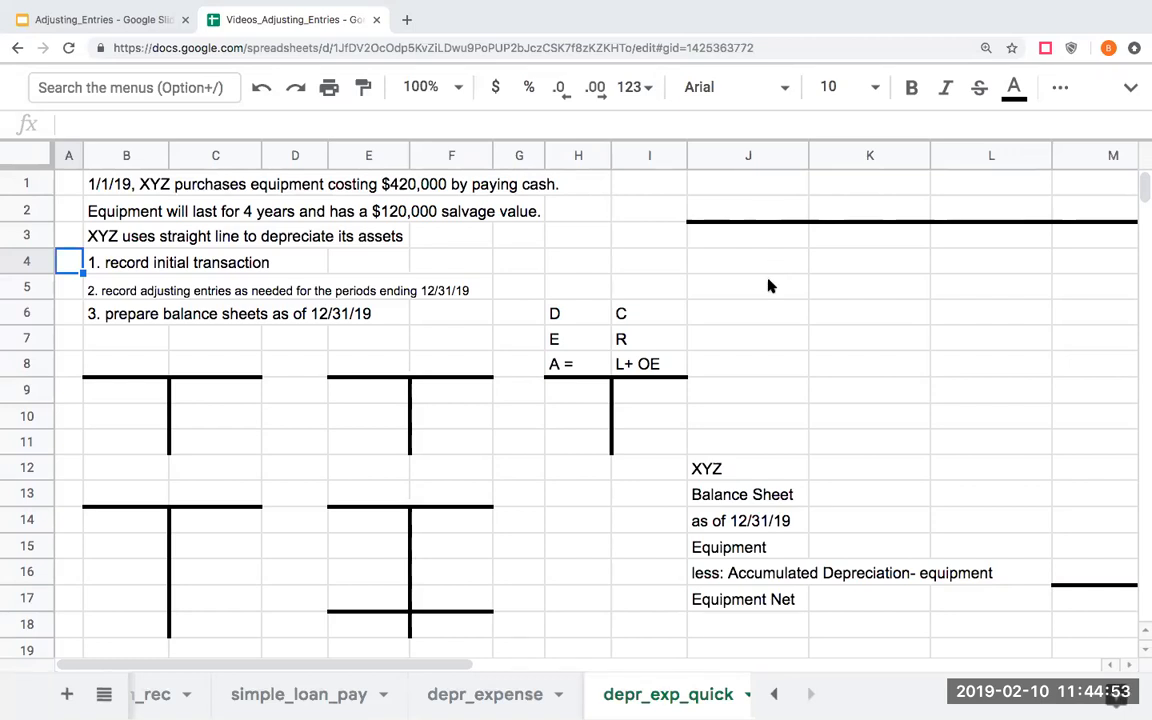
{"action": "mouse_move", "coordinate": [152, 370]}
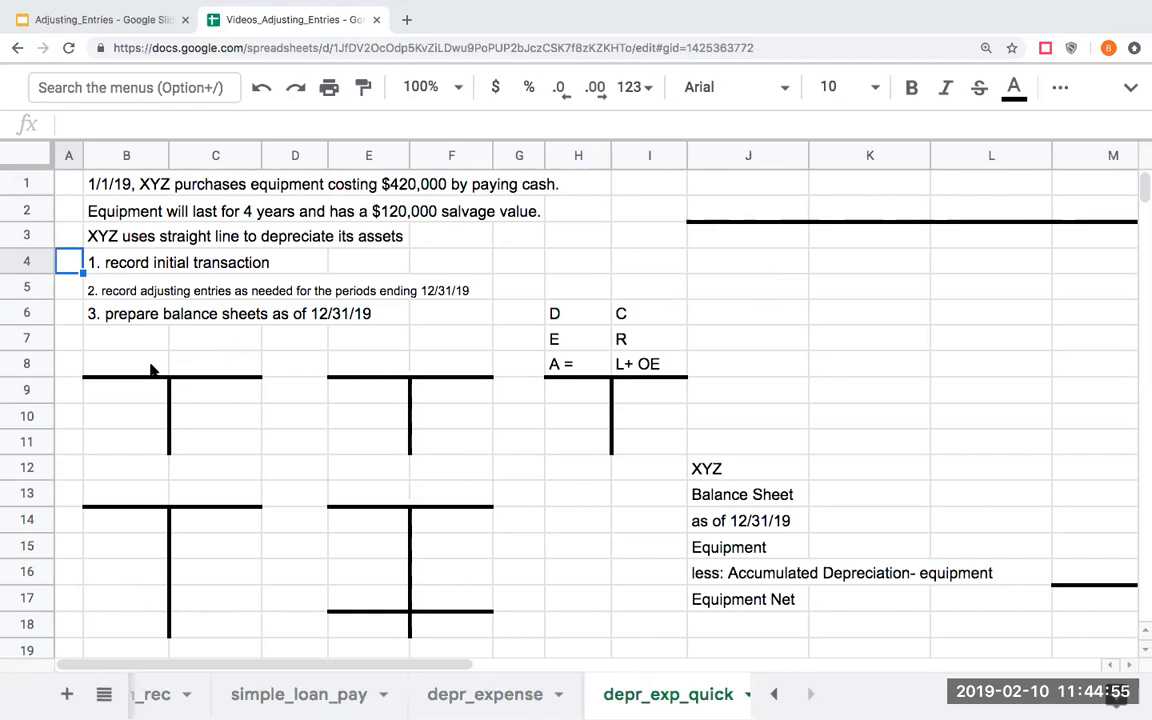
{"action": "mouse_move", "coordinate": [150, 218]}
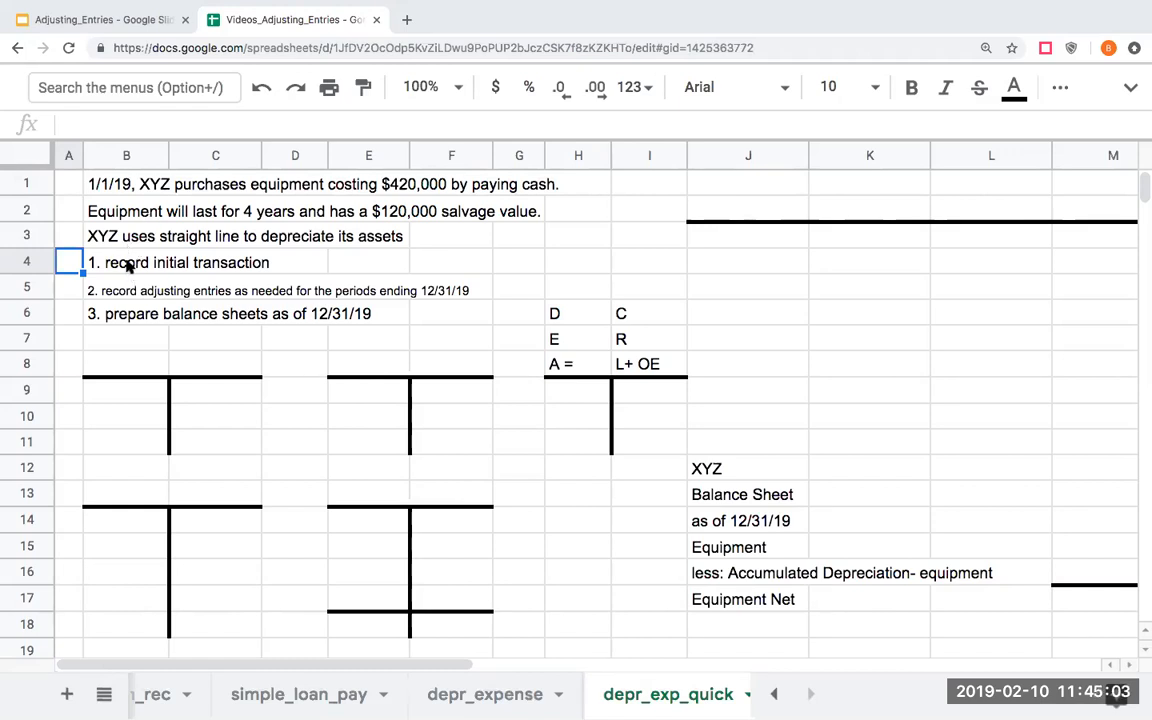
- Reword tasks to 'period ending 12/31/19' and 'prepare a balance sheet as of 12/31/19'
{"action": "left_click", "coordinate": [126, 290]}
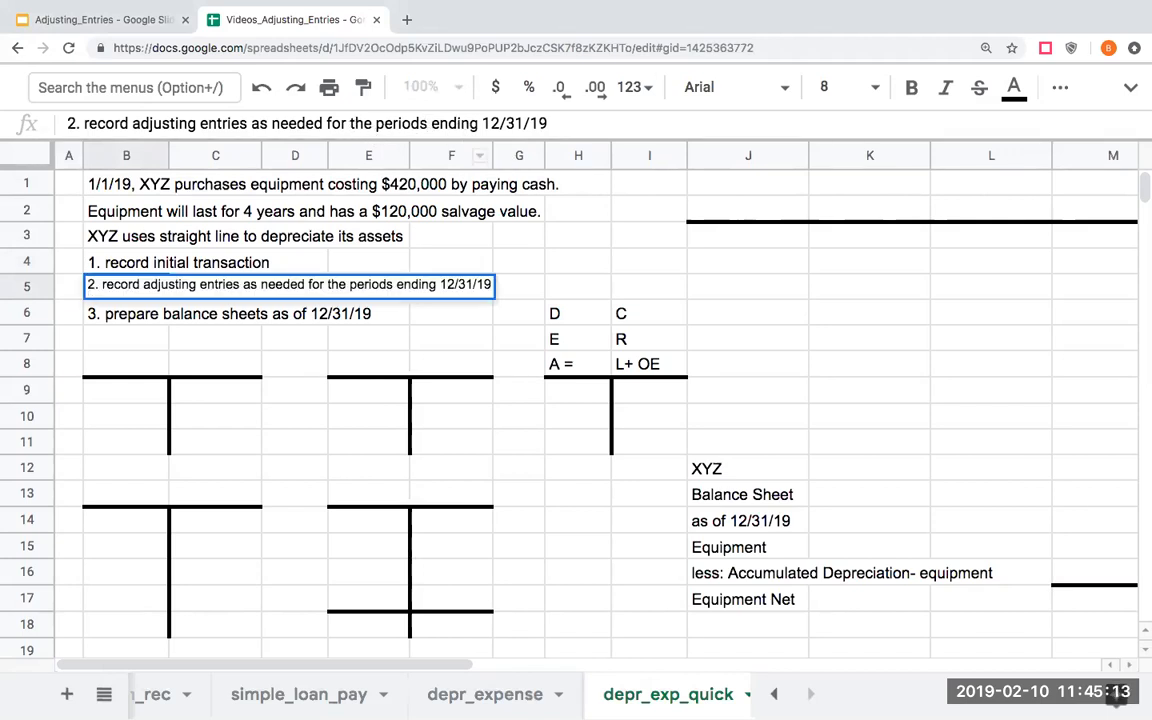
{"action": "left_click", "coordinate": [126, 312]}
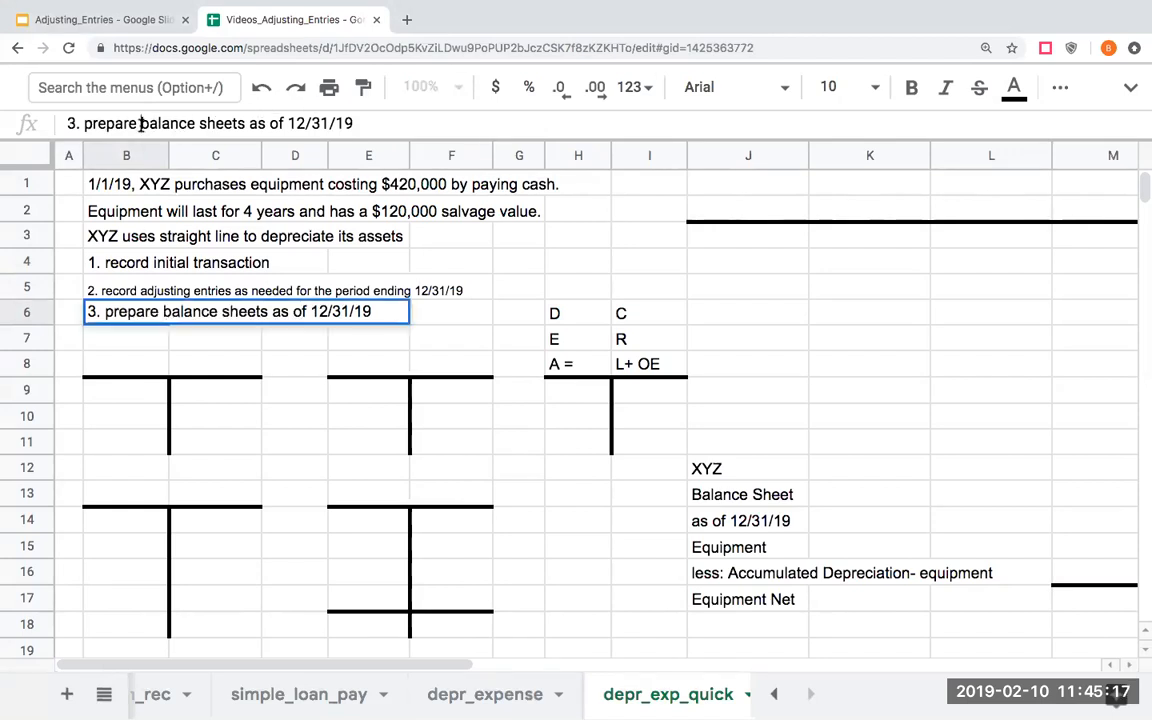
{"action": "type", "text": "a"}
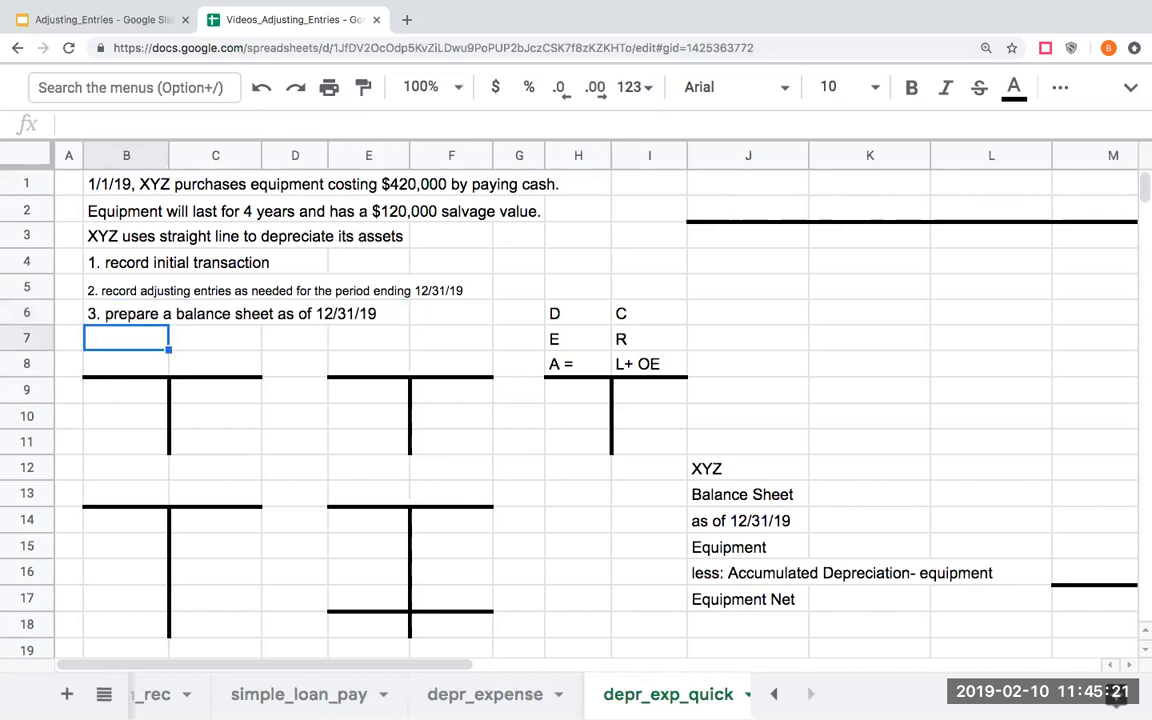
{"action": "mouse_move", "coordinate": [720, 216]}
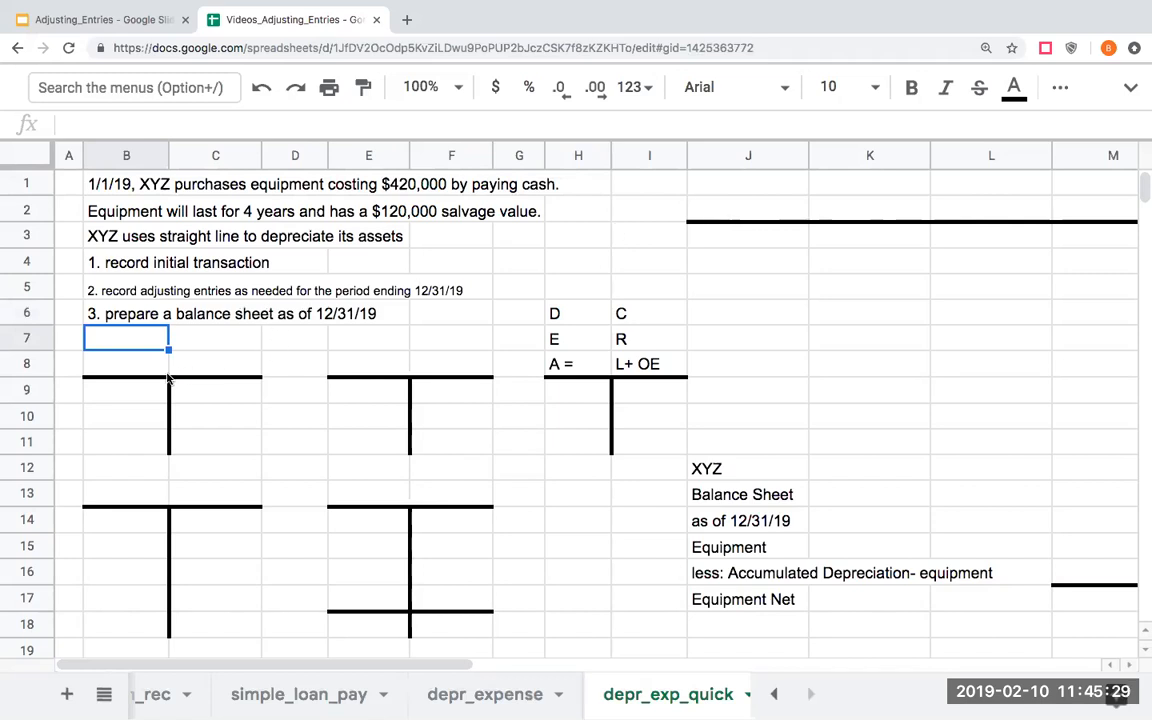
{"action": "left_click", "coordinate": [126, 364]}
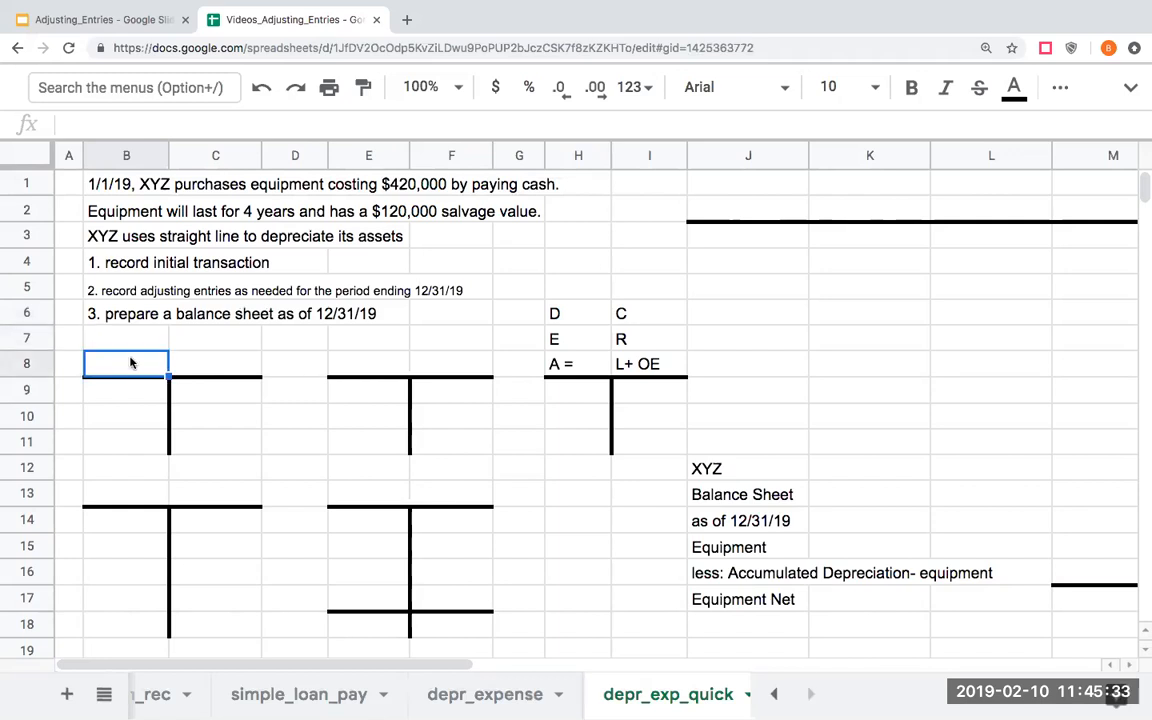
- Head the first T-account Equipment and the second Cash for the $420,000 1/1 purchase
{"action": "type", "text": "Equipment"}
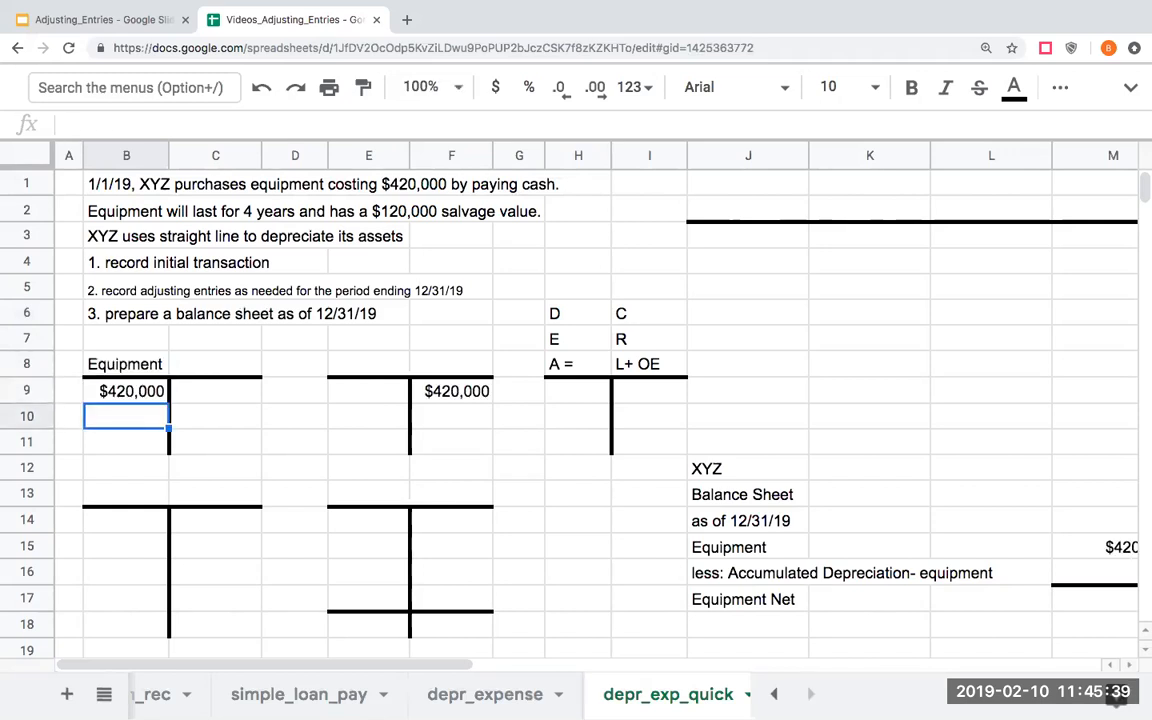
{"action": "left_click", "coordinate": [578, 364]}
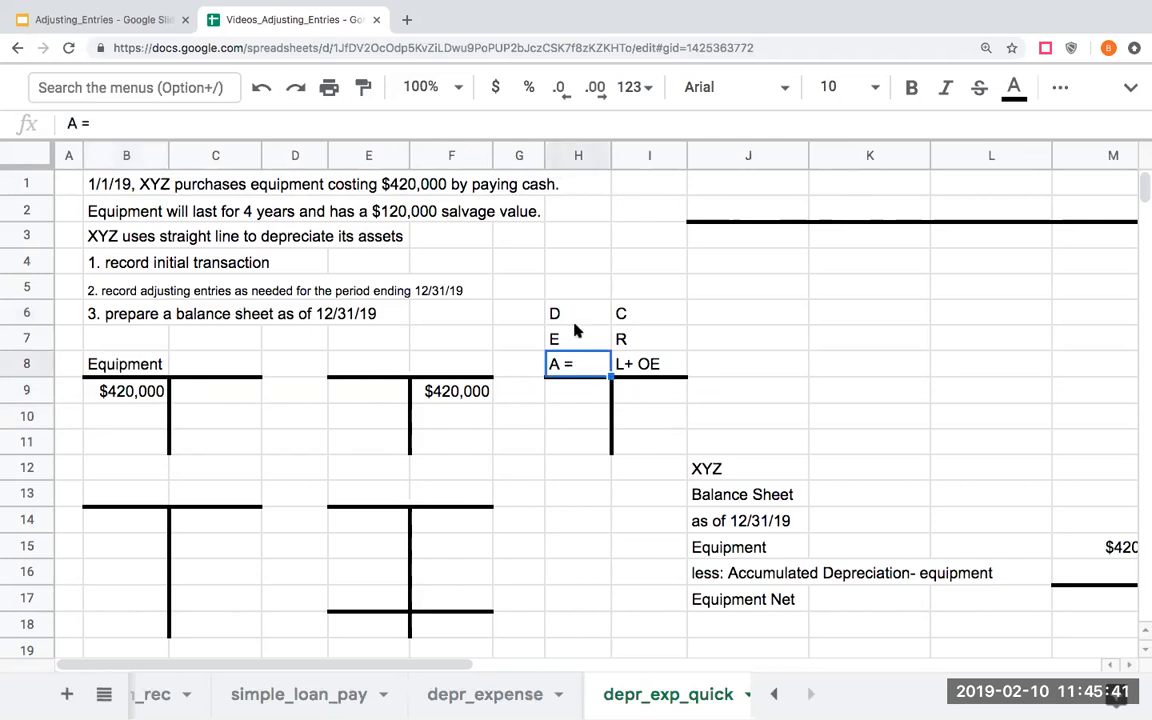
{"action": "left_click", "coordinate": [452, 416]}
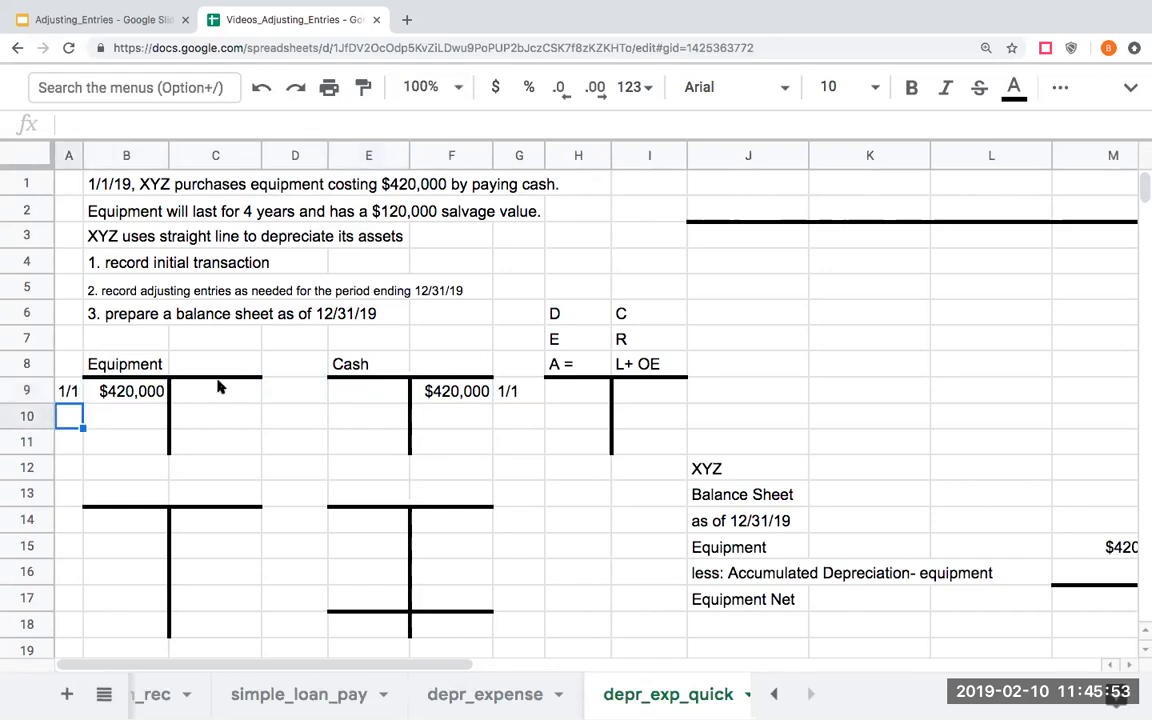
{"action": "mouse_move", "coordinate": [640, 458]}
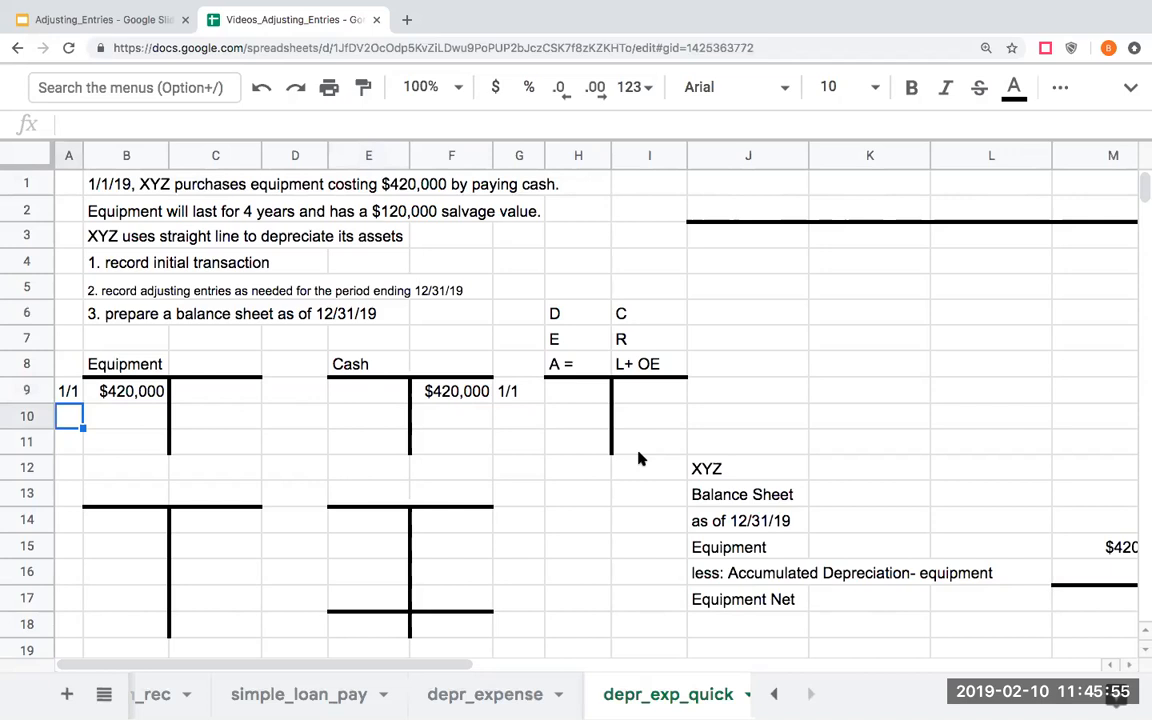
{"action": "mouse_move", "coordinate": [296, 400]}
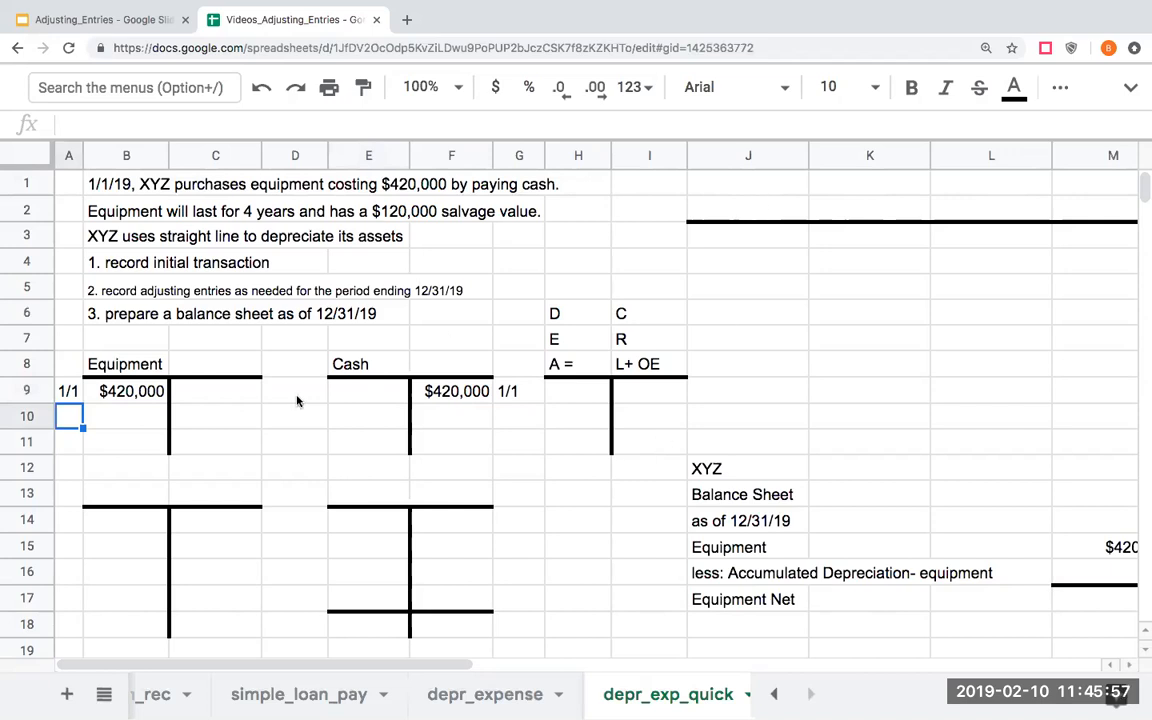
{"action": "mouse_move", "coordinate": [266, 424]}
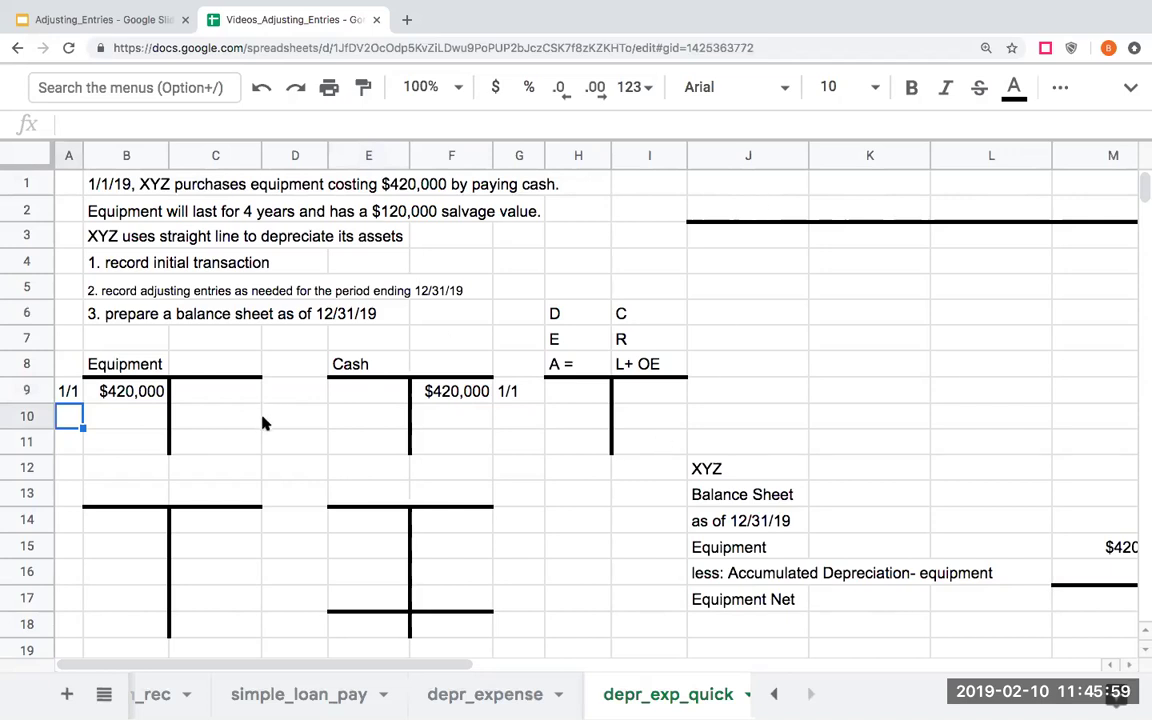
- Label the depreciation inputs: Acquisition cost, Salvage value, Estimated Useful life
{"action": "left_click", "coordinate": [748, 210]}
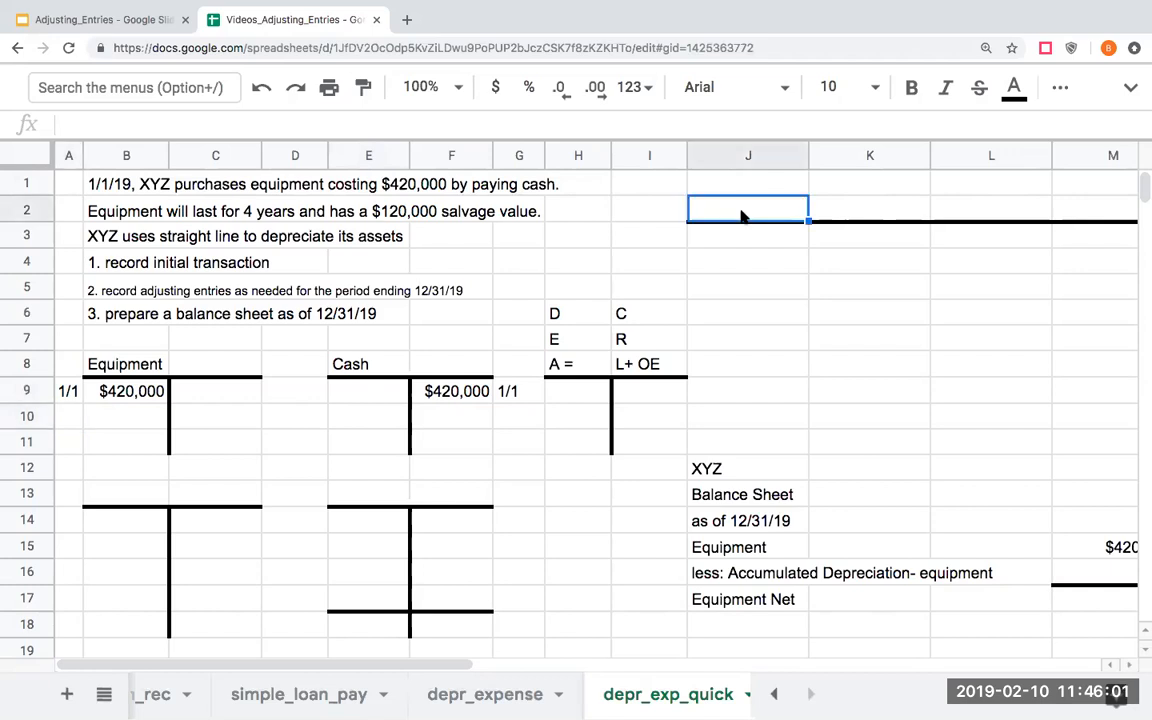
{"action": "type", "text": "Acquisition Cost- s"}
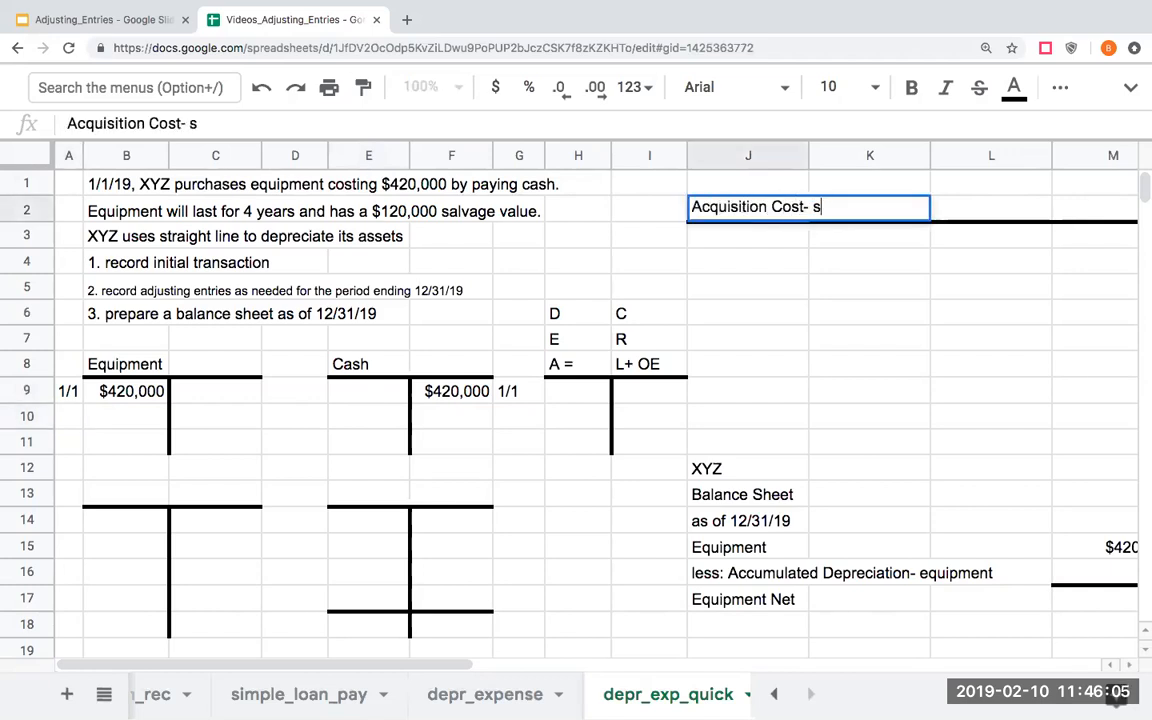
{"action": "type", "text": "al"}
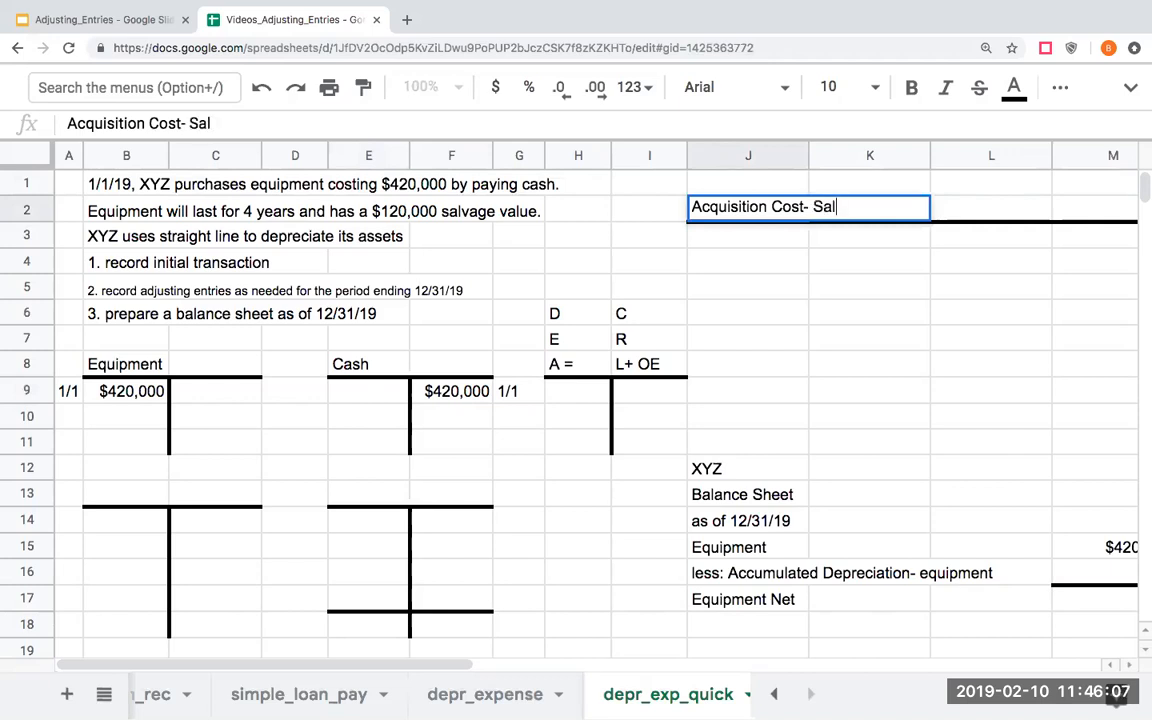
{"action": "type", "text": "vage Value"}
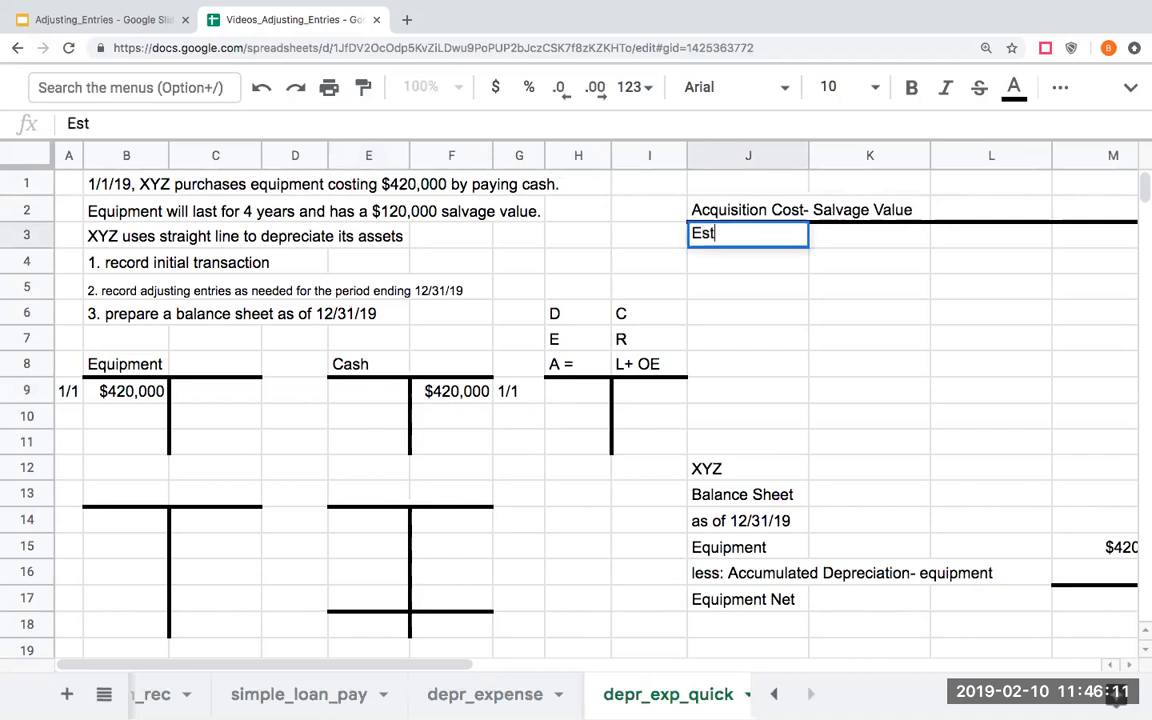
{"action": "type", "text": "imated Usel"}
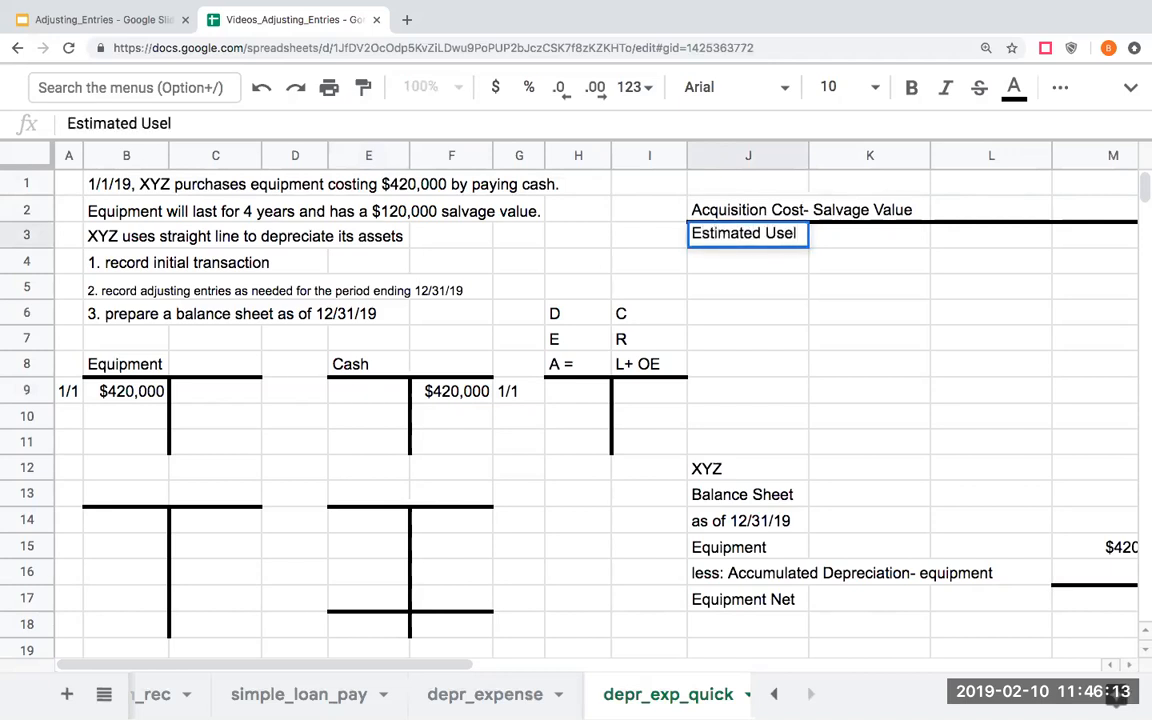
{"action": "key", "text": "enter"}
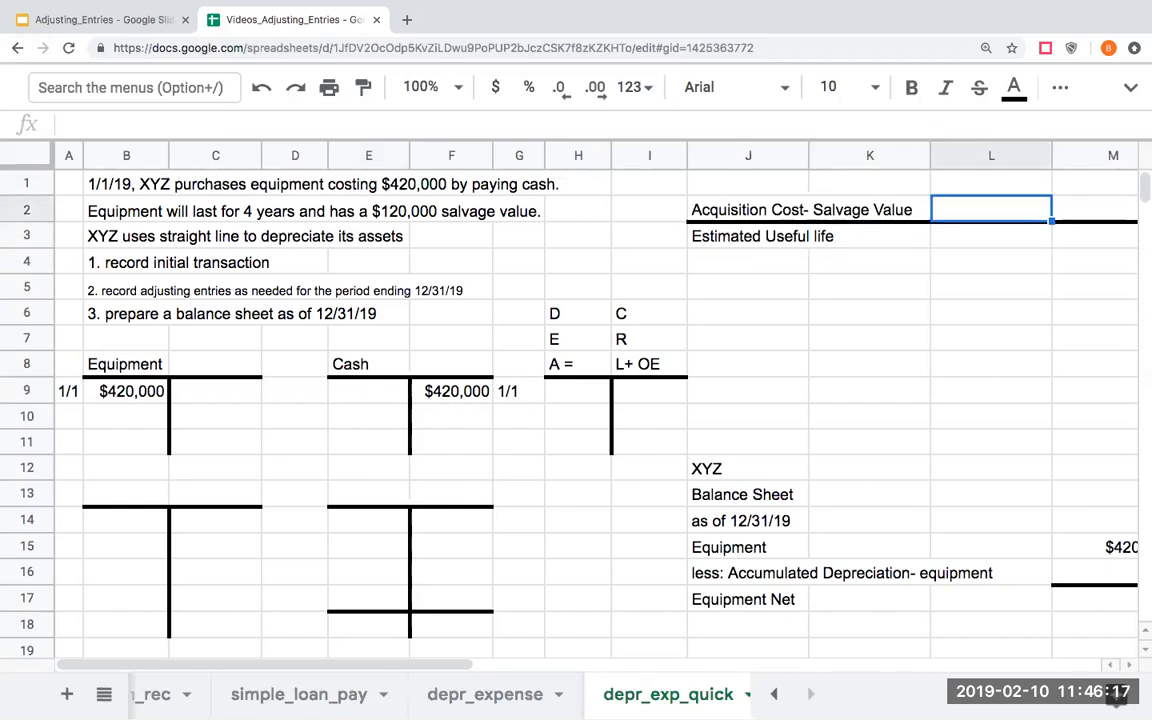
- Enter 420000 cost and compute $75,000 annual depreciation ($300,000 over 4 years, 12 of 12 months)
{"action": "type", "text": "420000-120000"}
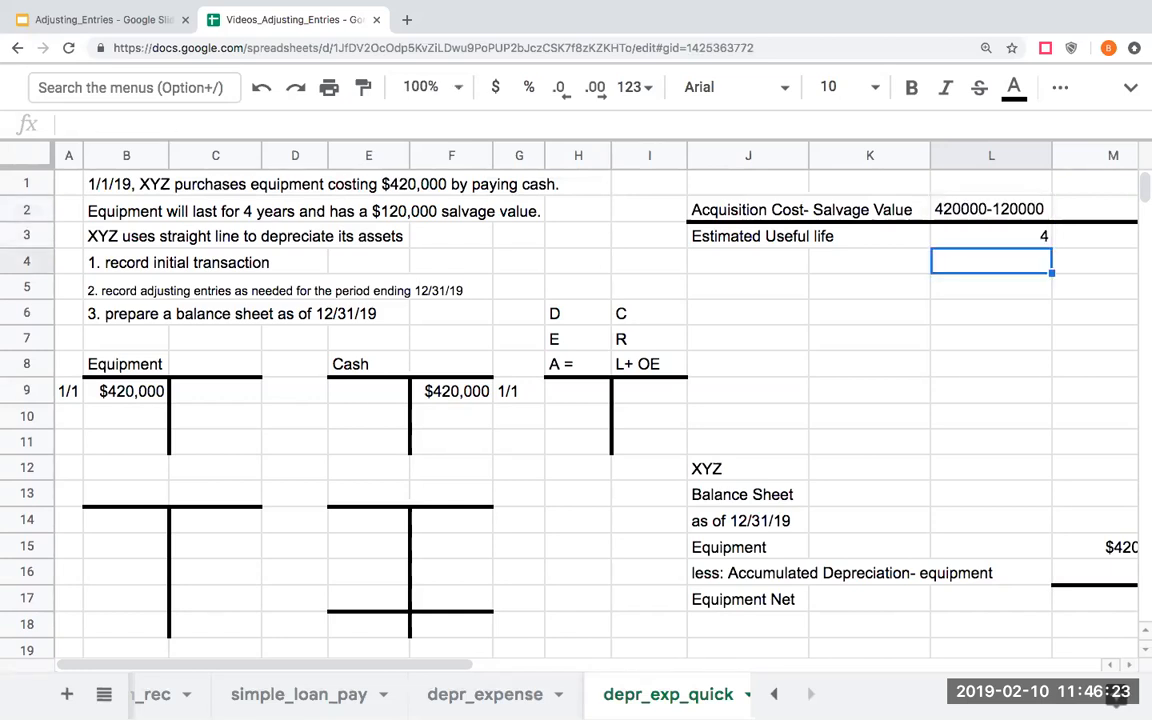
{"action": "type", "text": "300,00"}
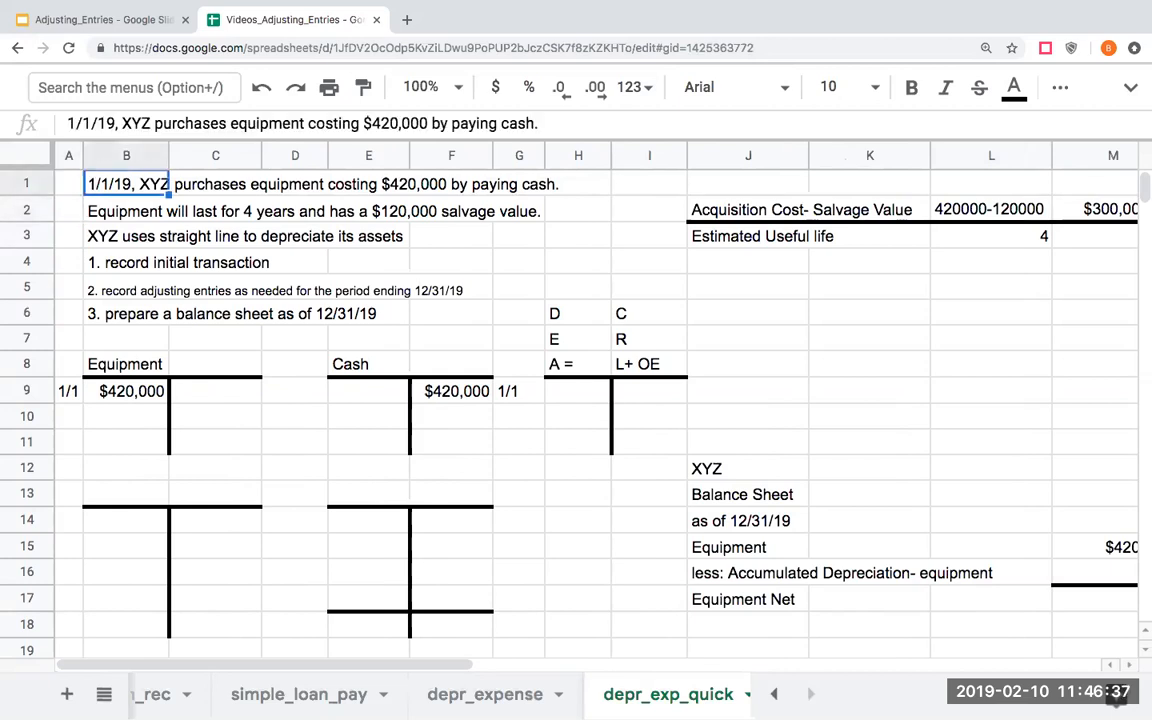
{"action": "left_click", "coordinate": [216, 212]}
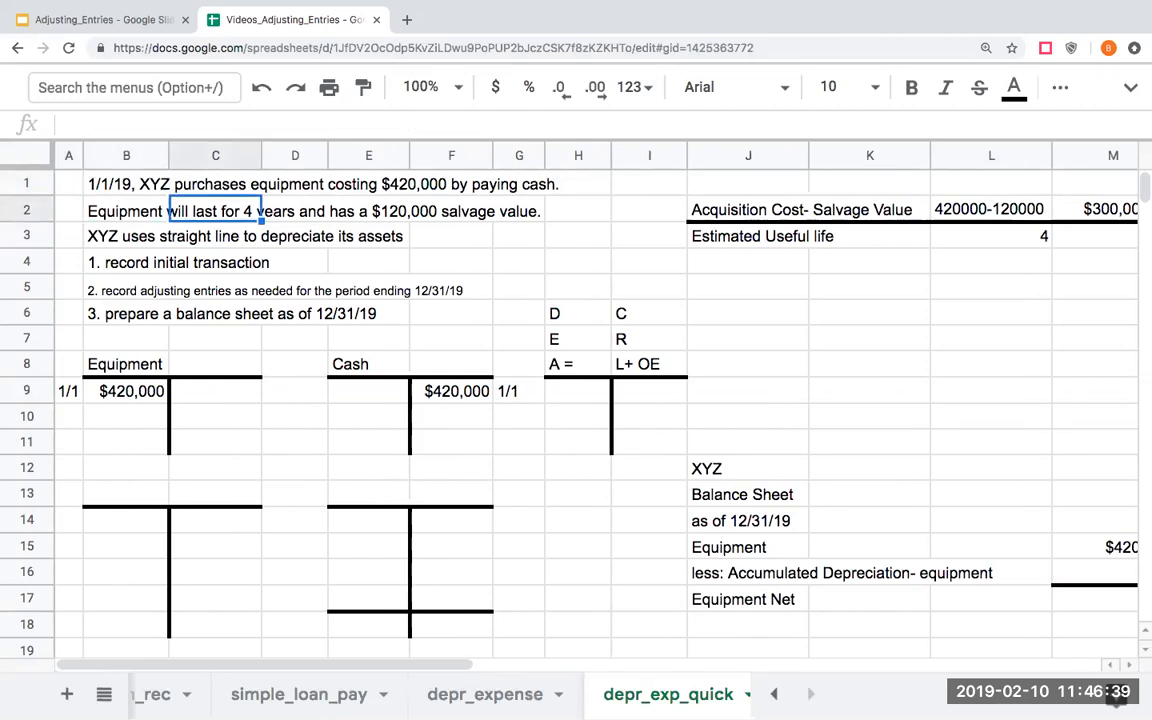
{"action": "scroll", "scroll_direction": "right", "scroll_amount": 3}
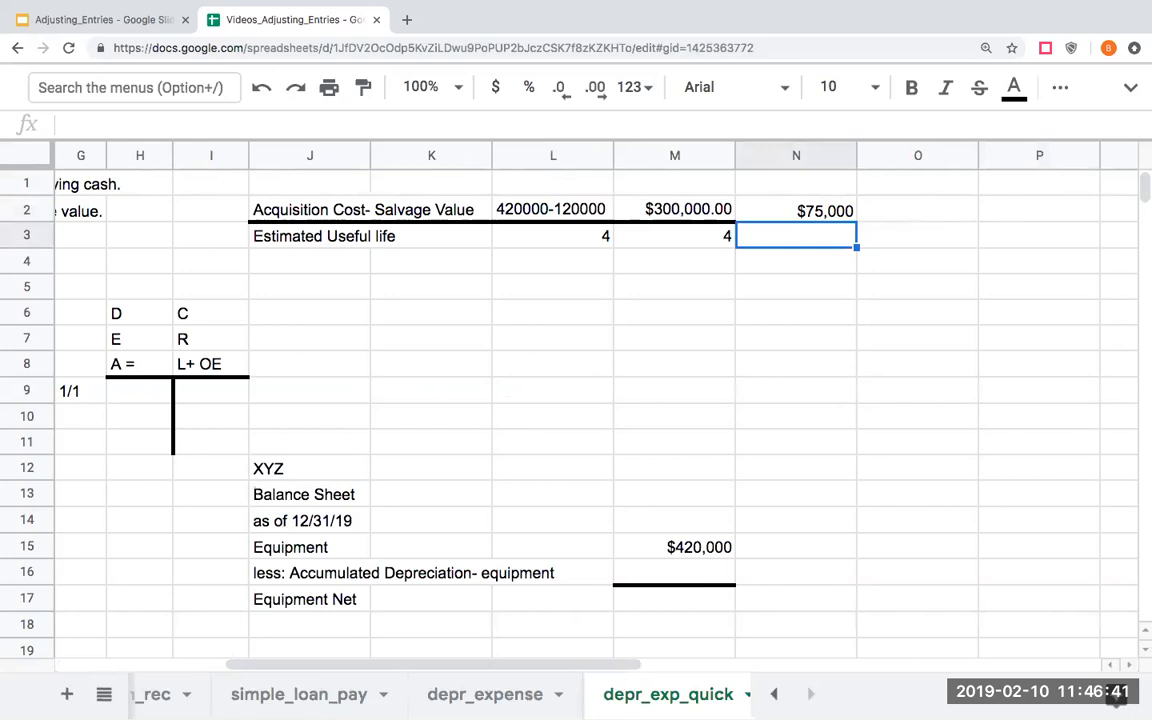
{"action": "type", "text": "*12"}
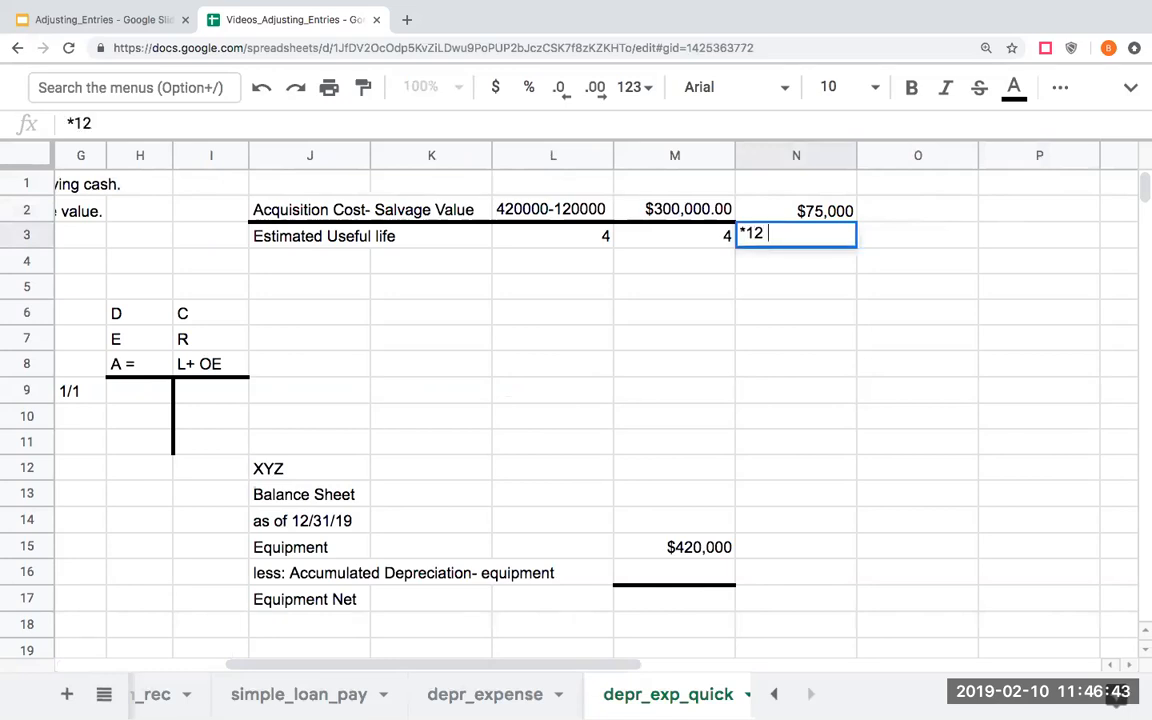
{"action": "type", "text": "months used"}
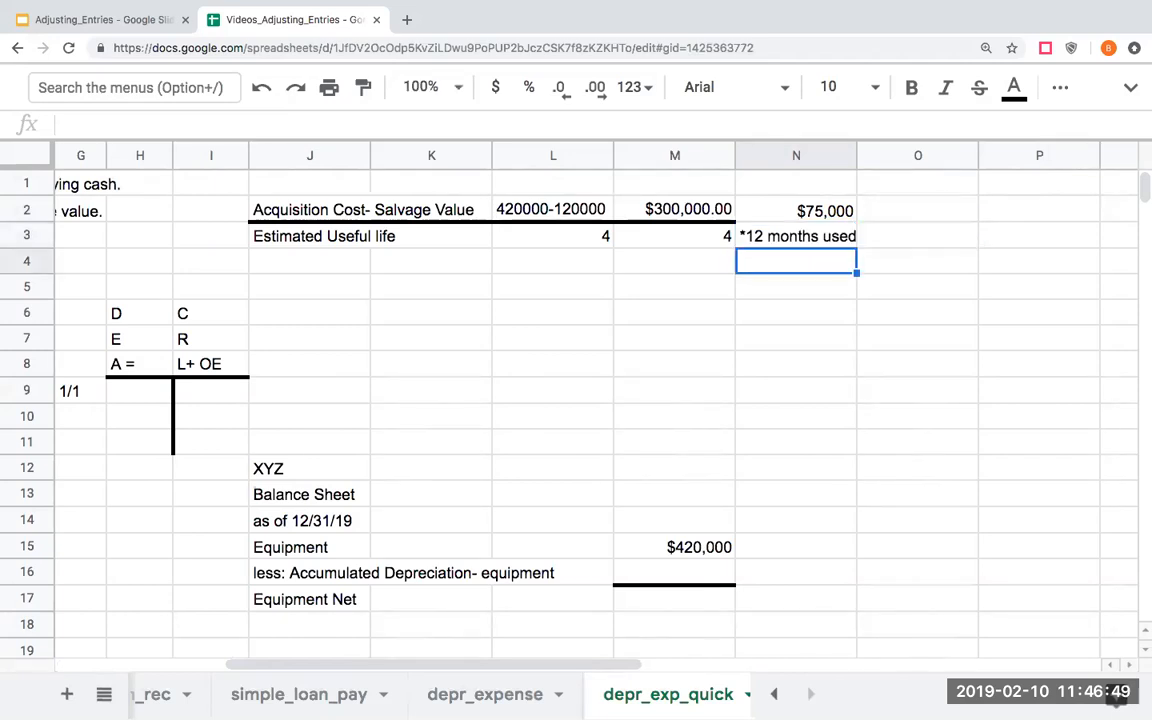
{"action": "type", "text": "+N2*1"}
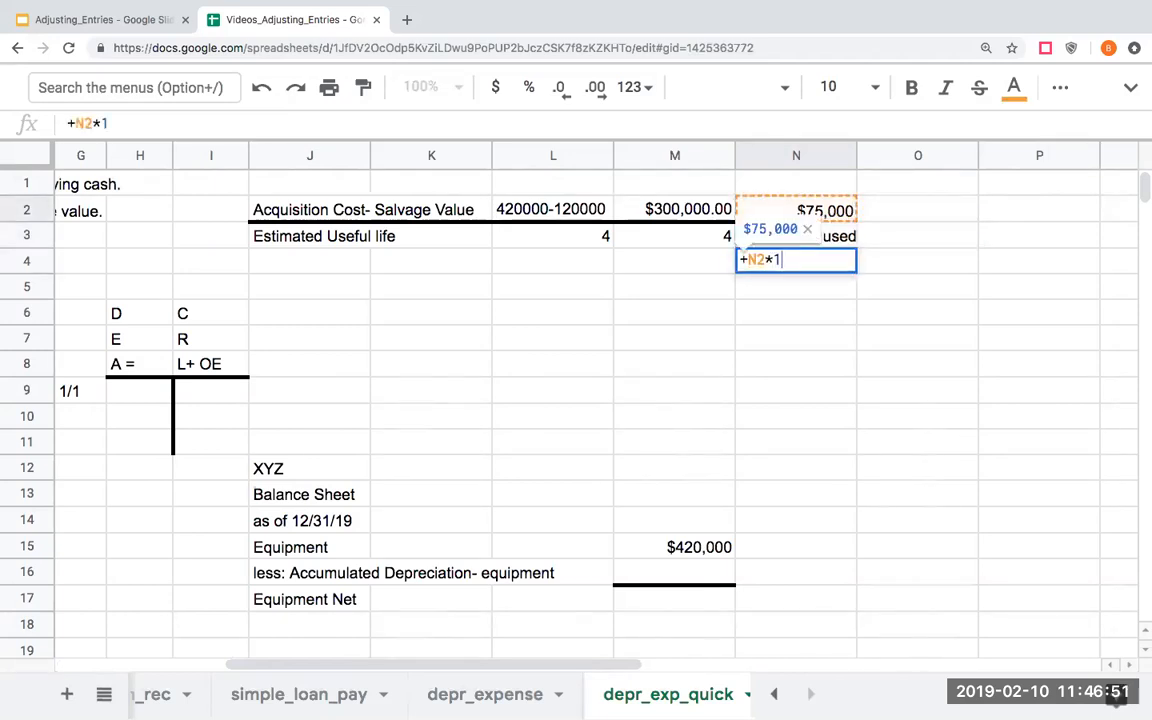
{"action": "key", "text": "Return"}
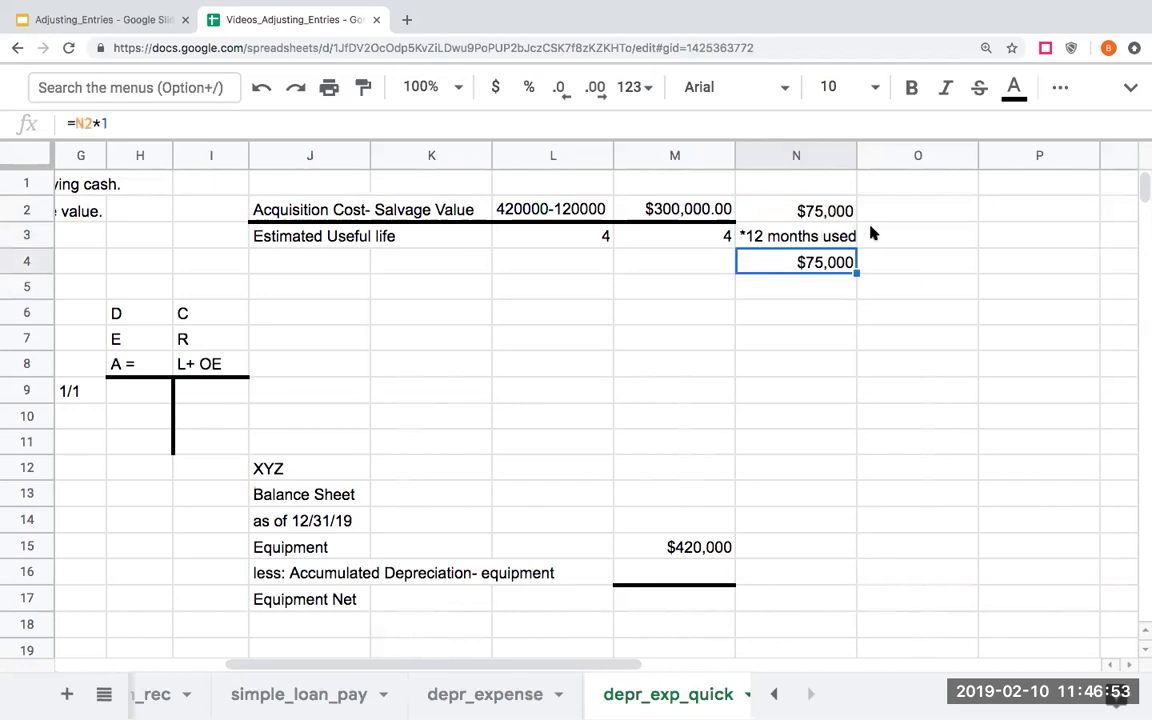
- Label the $75,000 figure 'depreciation expense for 2019' and check its formula
{"action": "left_click", "coordinate": [916, 236]}
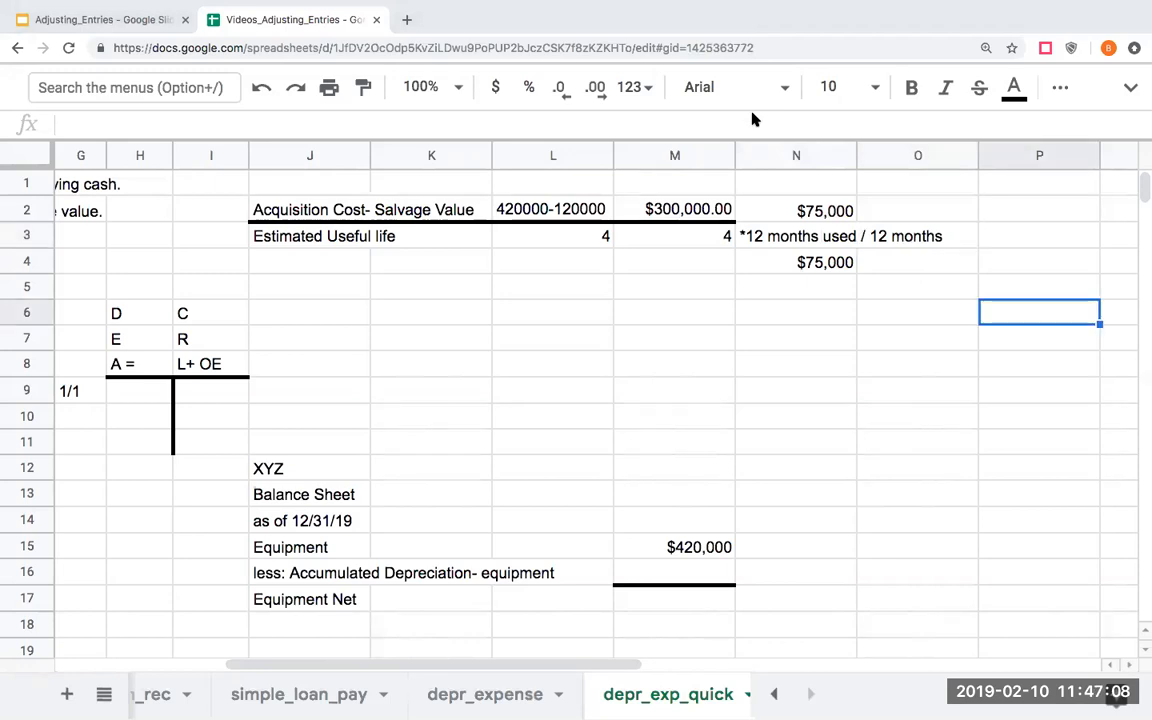
{"action": "left_click", "coordinate": [796, 262]}
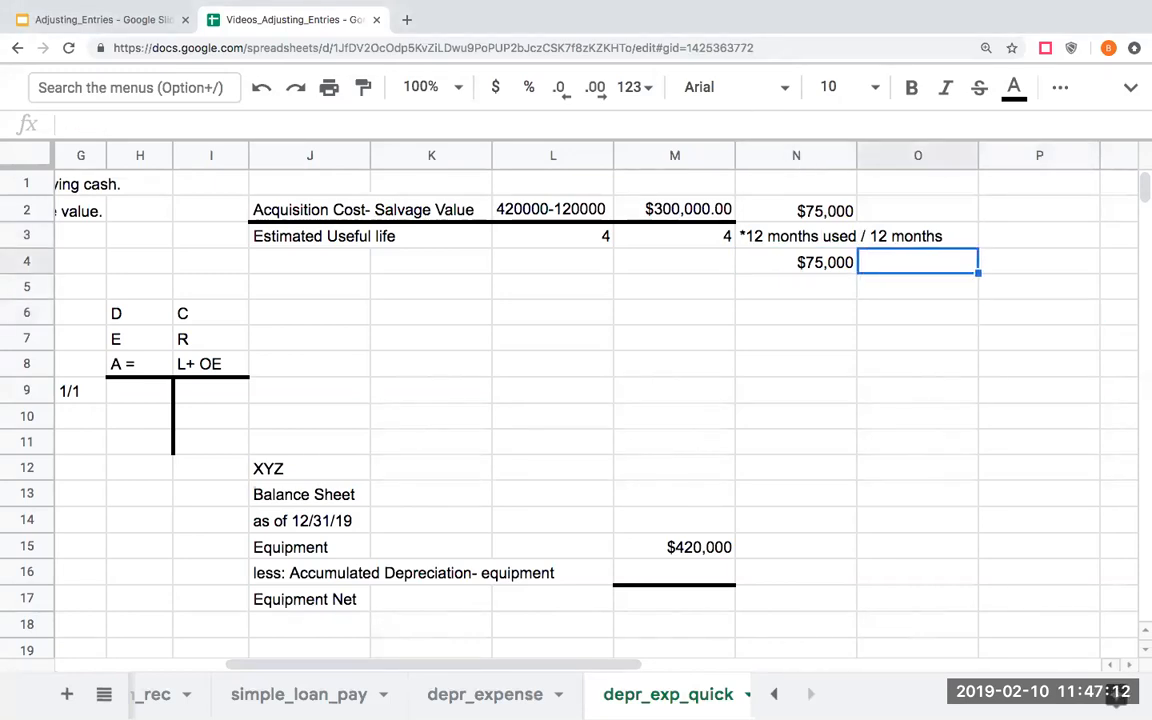
{"action": "type", "text": "depreciation e"}
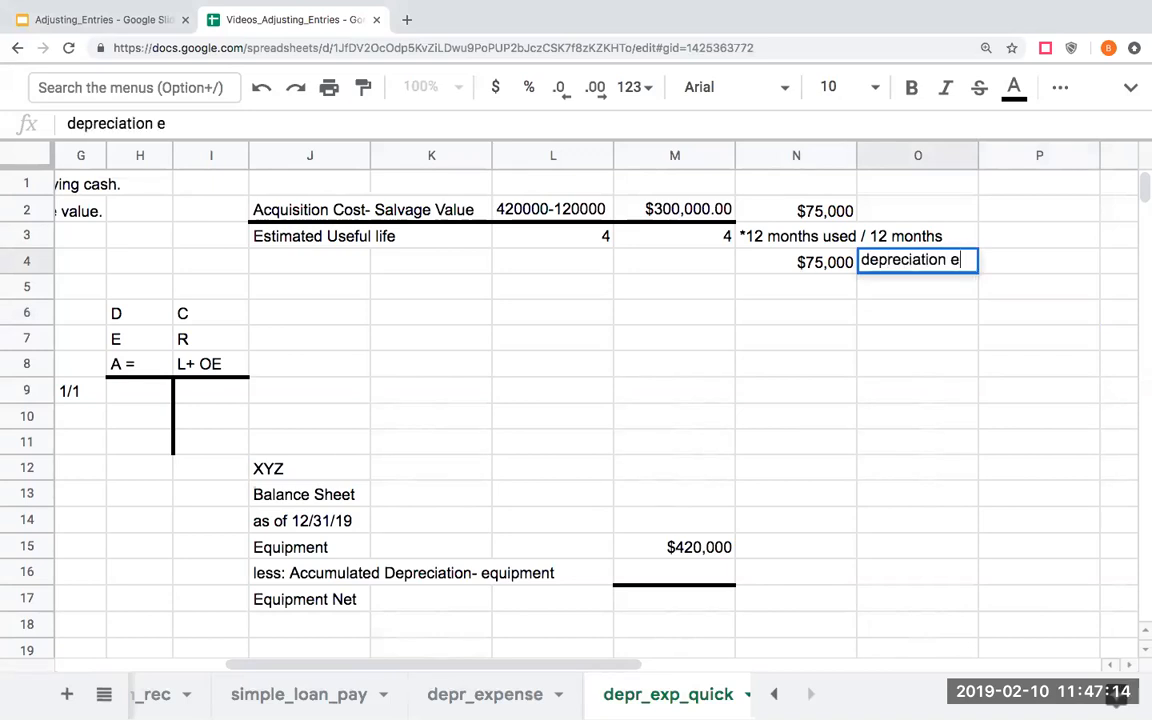
{"action": "type", "text": "xpense for 2019"}
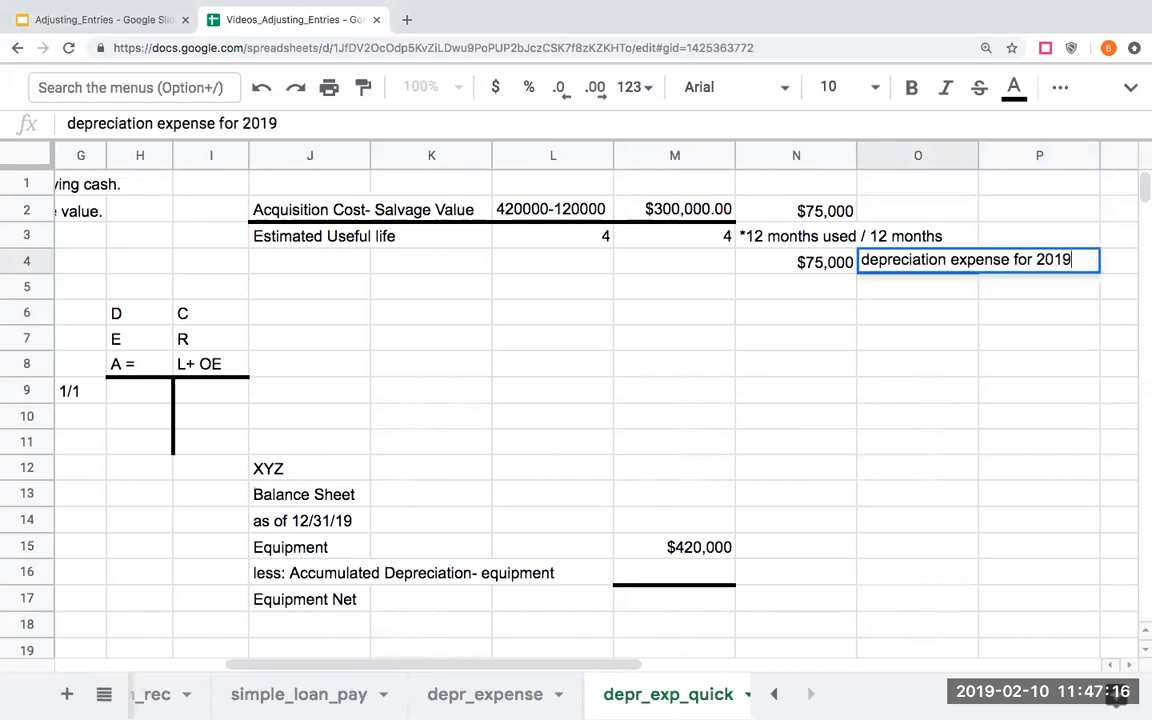
{"action": "left_click", "coordinate": [796, 262]}
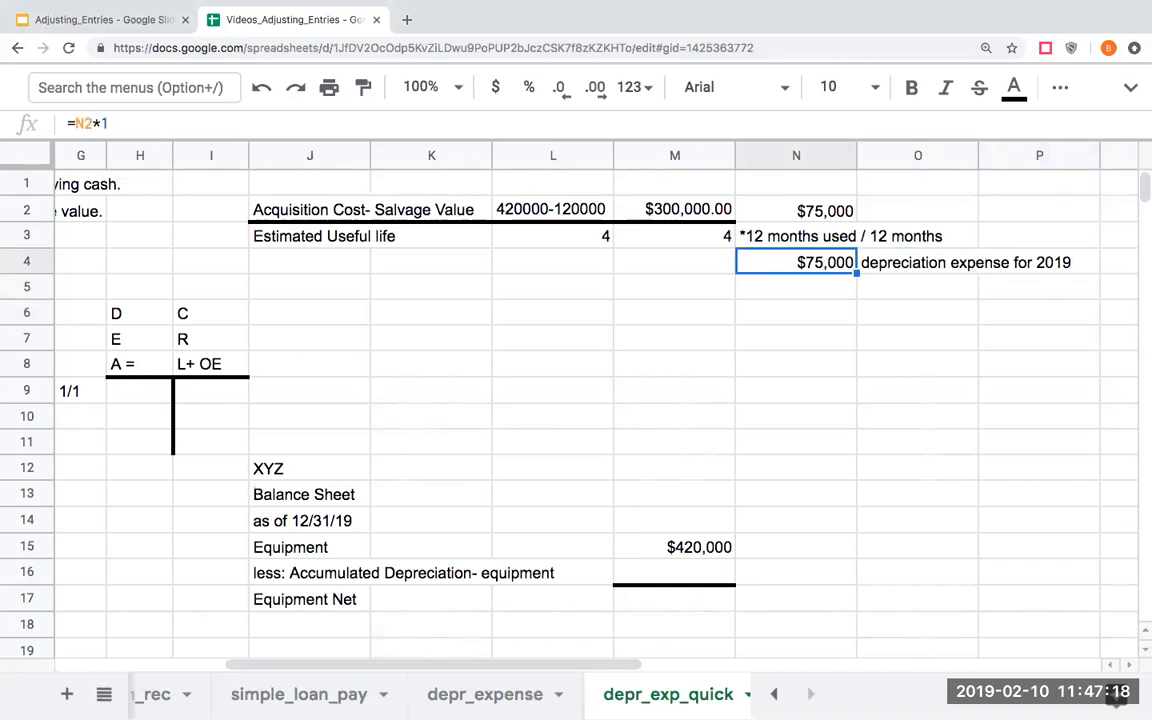
{"action": "scroll", "scroll_direction": "left", "scroll_amount": 3}
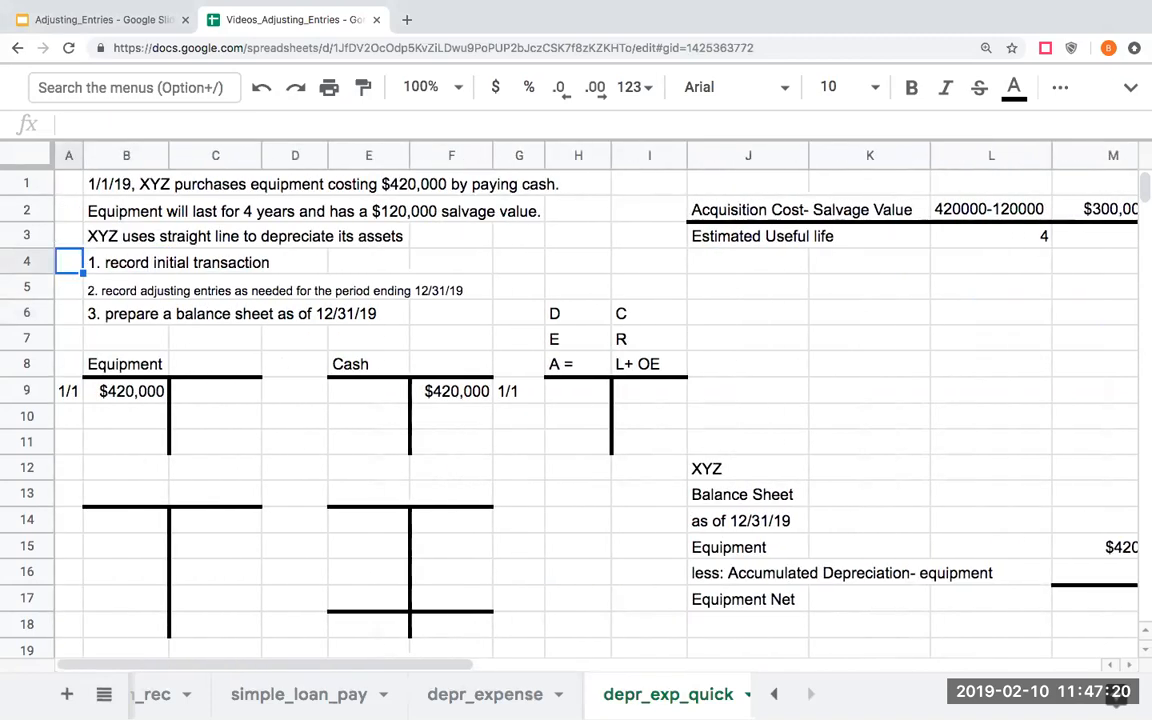
- Create a Depreciation Expense T-account debited $75,000 dated 1/1/19-12/31/19
{"action": "left_click", "coordinate": [578, 338]}
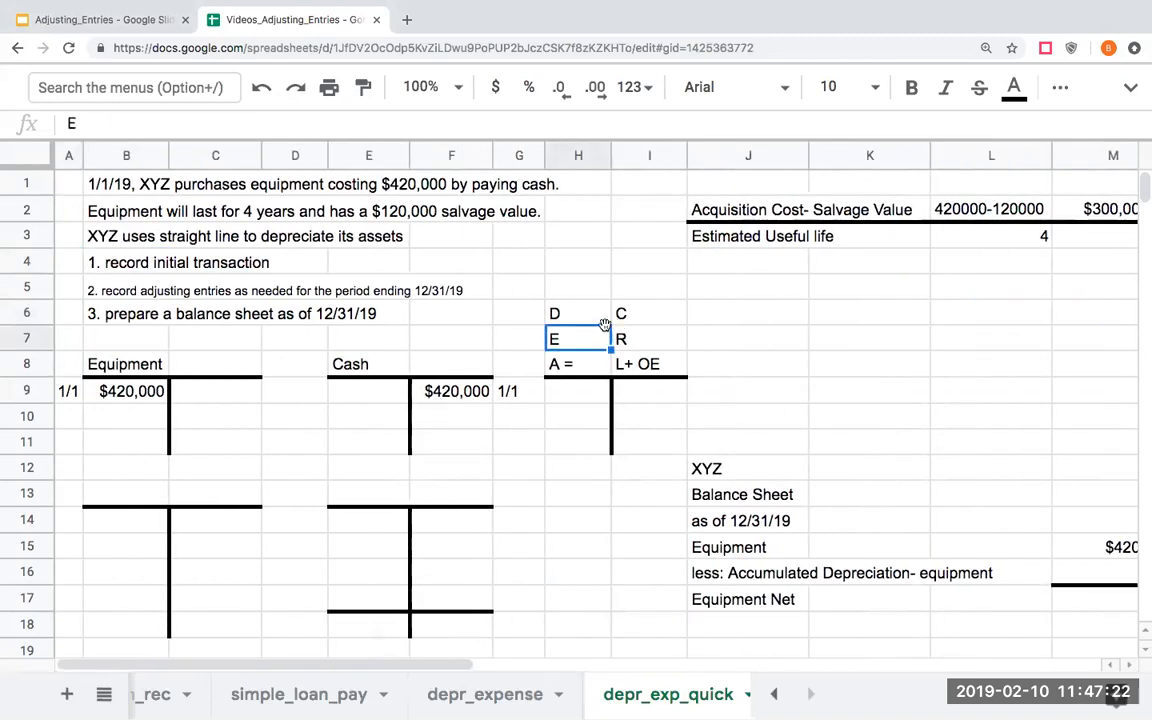
{"action": "left_click", "coordinate": [126, 492]}
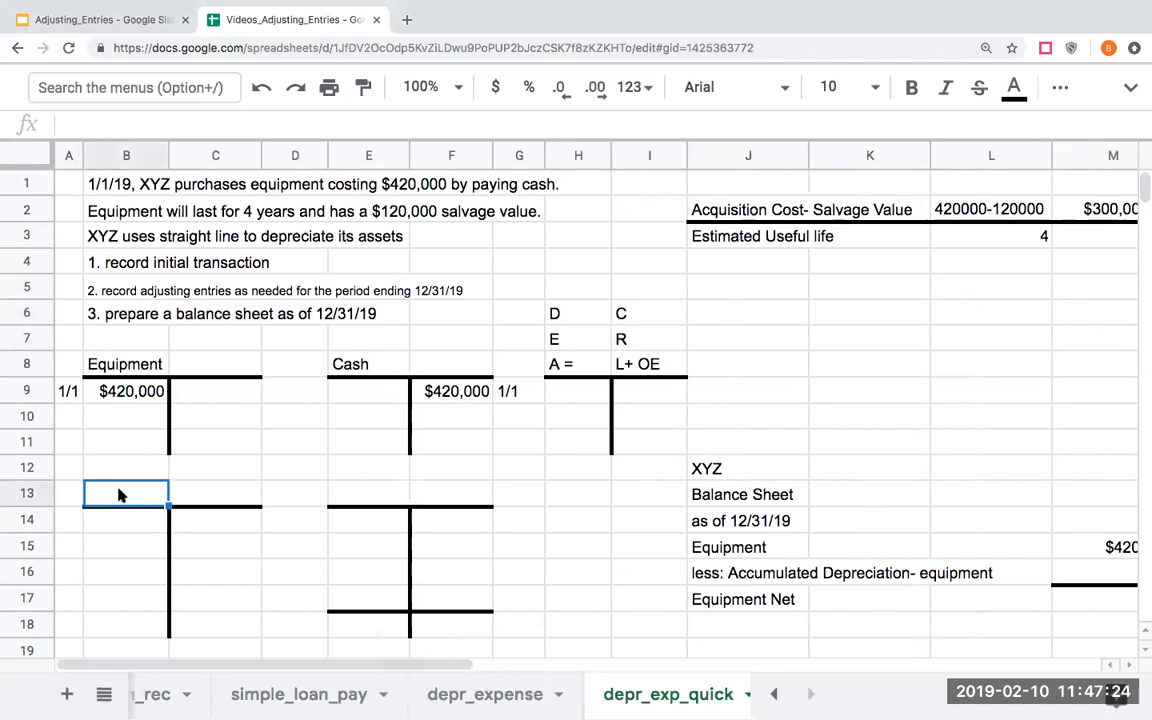
{"action": "type", "text": "Depreciation Expense"}
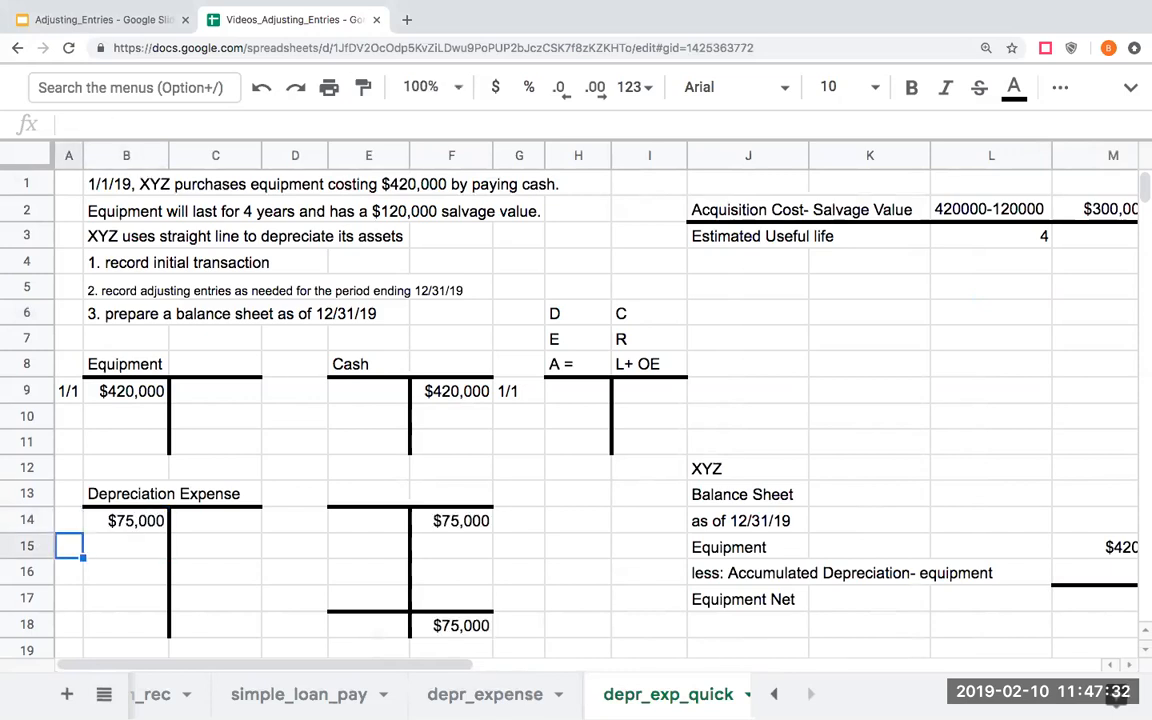
{"action": "type", "text": "1/1/19-"}
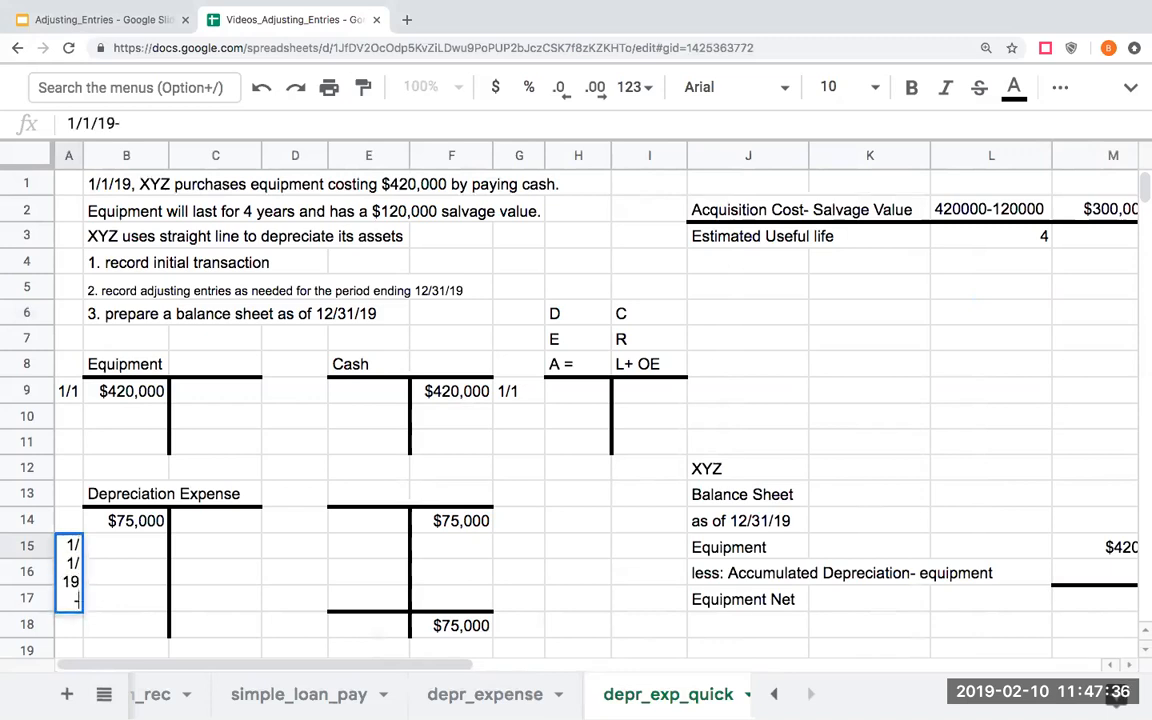
{"action": "type", "text": "12/31/19"}
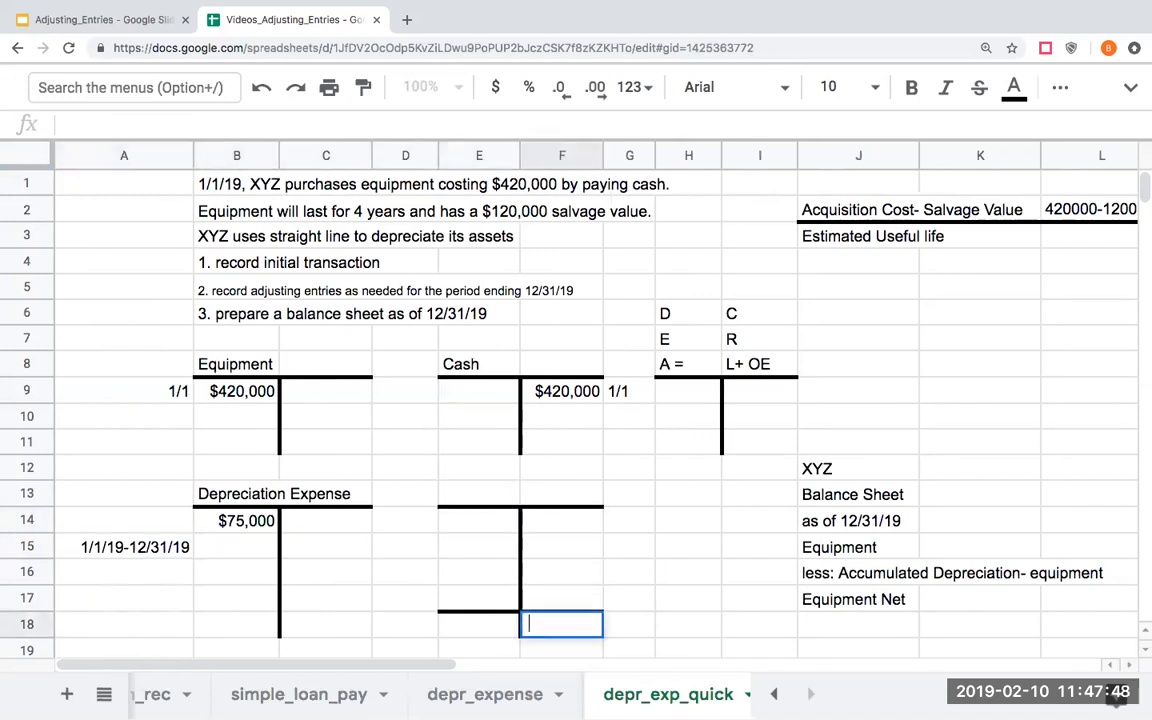
{"action": "left_click", "coordinate": [480, 492]}
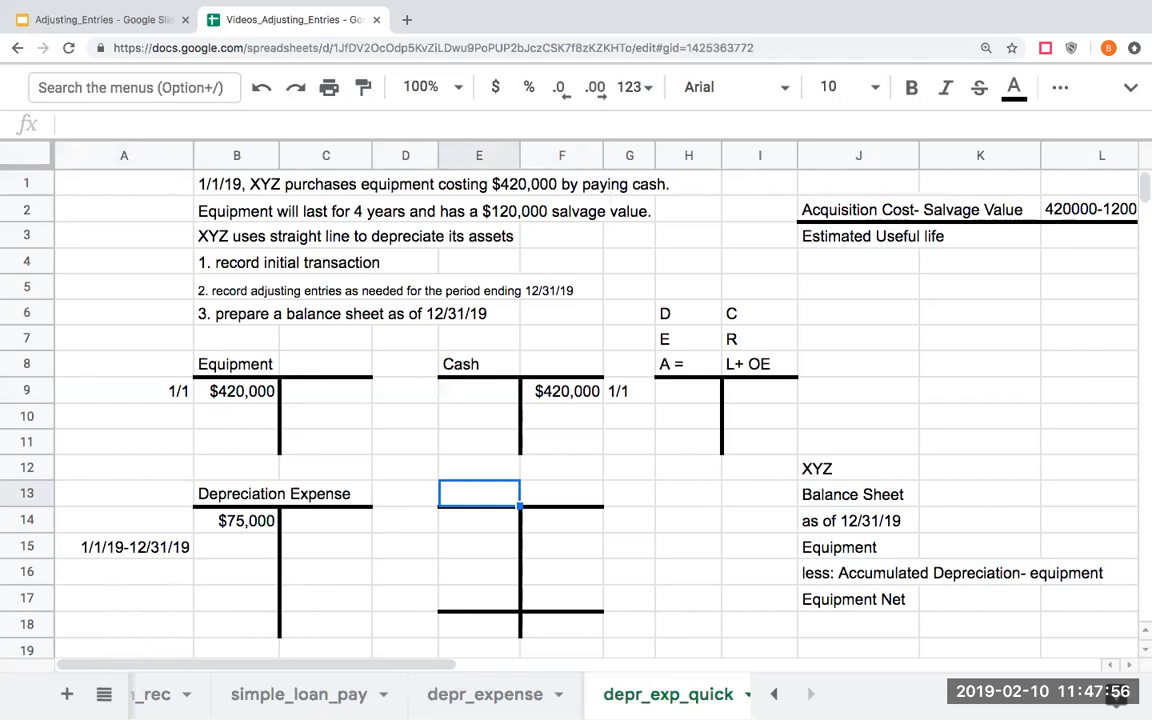
- Create an Accumulated Depreciation- Equipment T-account credited $75,000 with a $75,000 balance at 12/31
{"action": "type", "text": "A"}
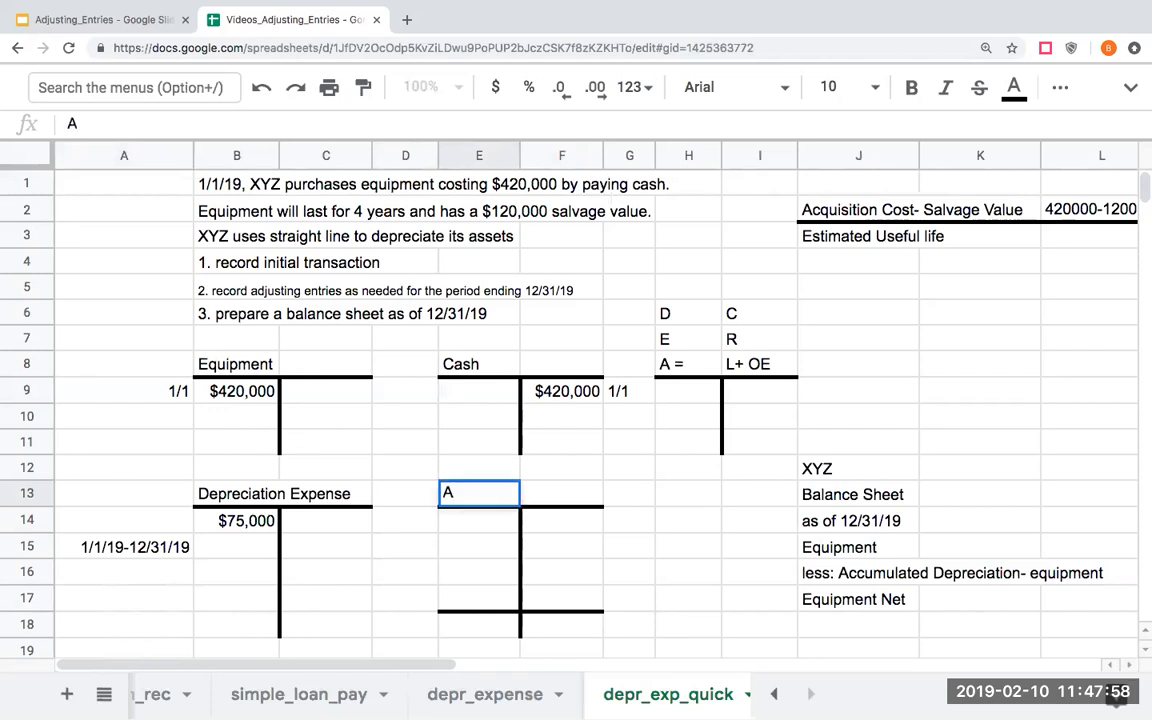
{"action": "type", "text": "ccumulated De"}
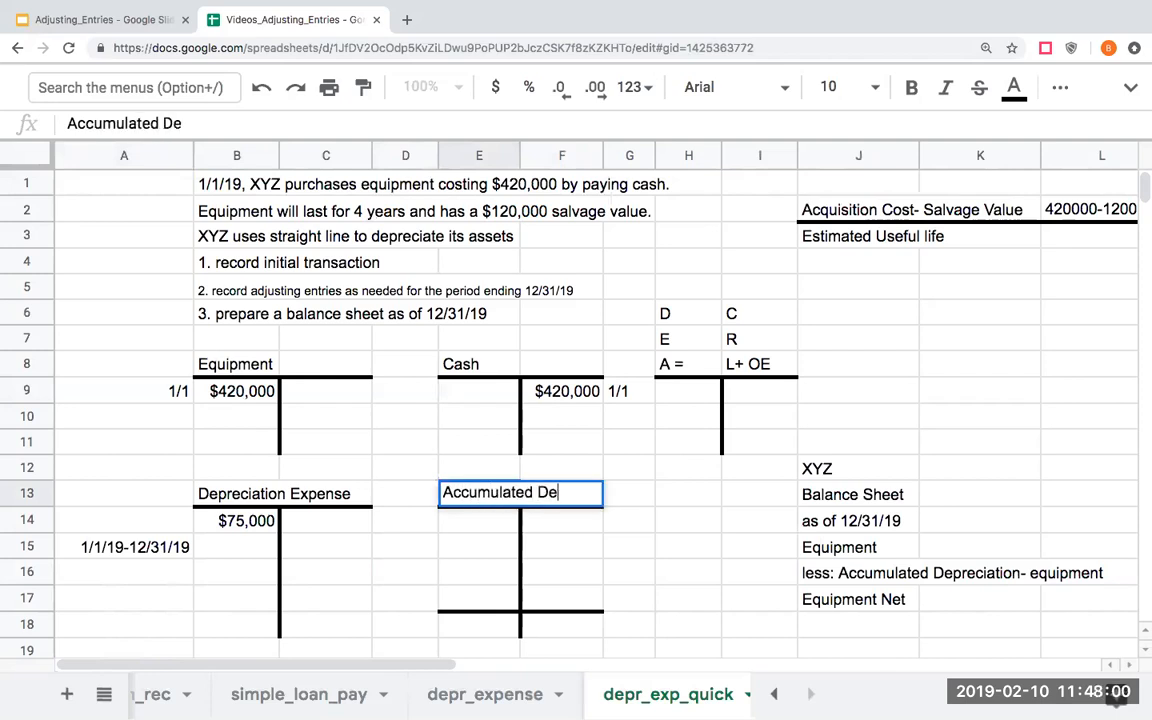
{"action": "type", "text": "preciation- E"}
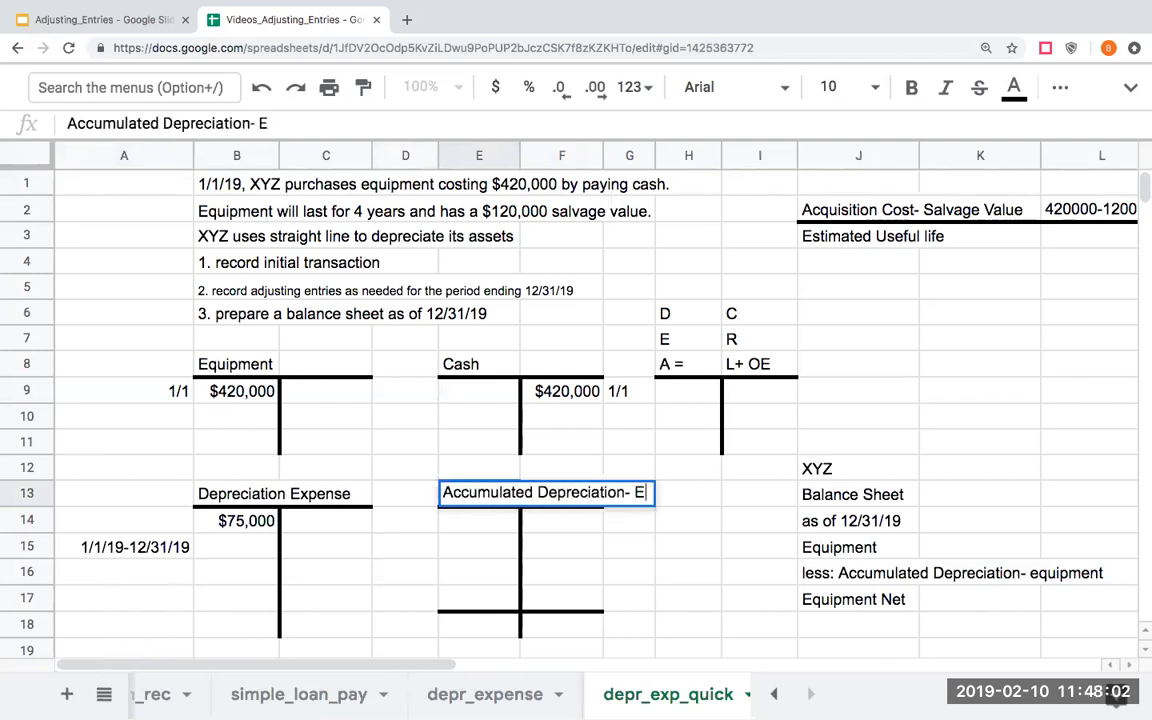
{"action": "type", "text": "quipment"}
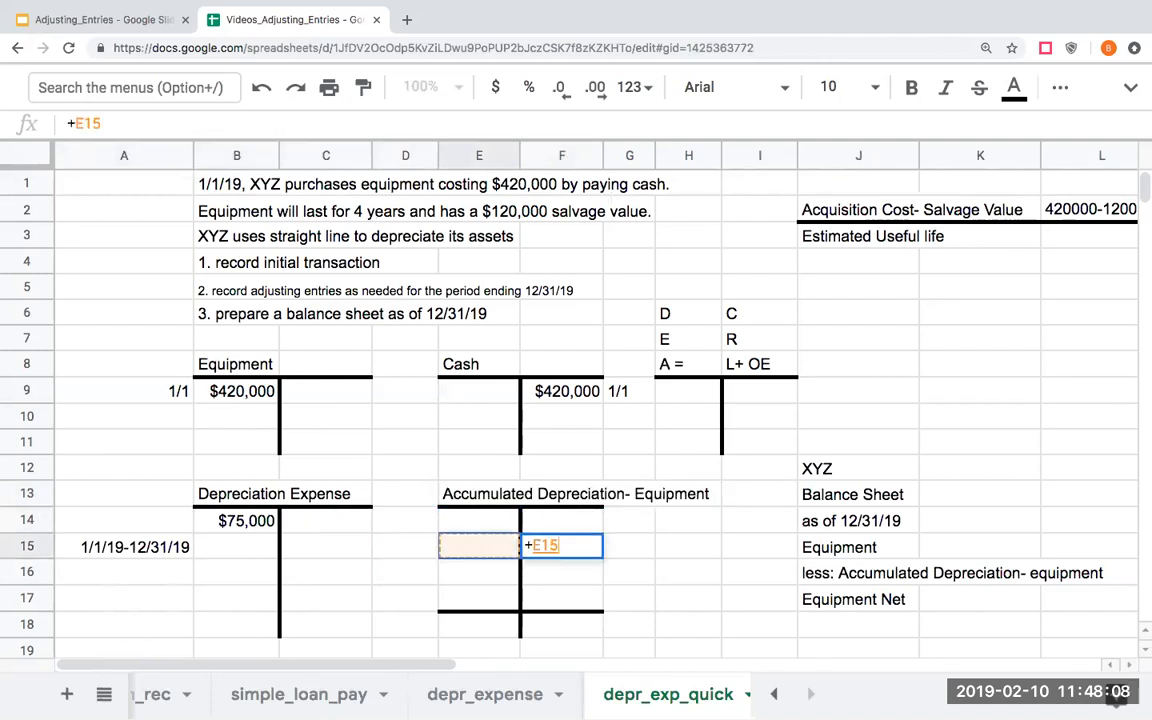
{"action": "key", "text": "Return"}
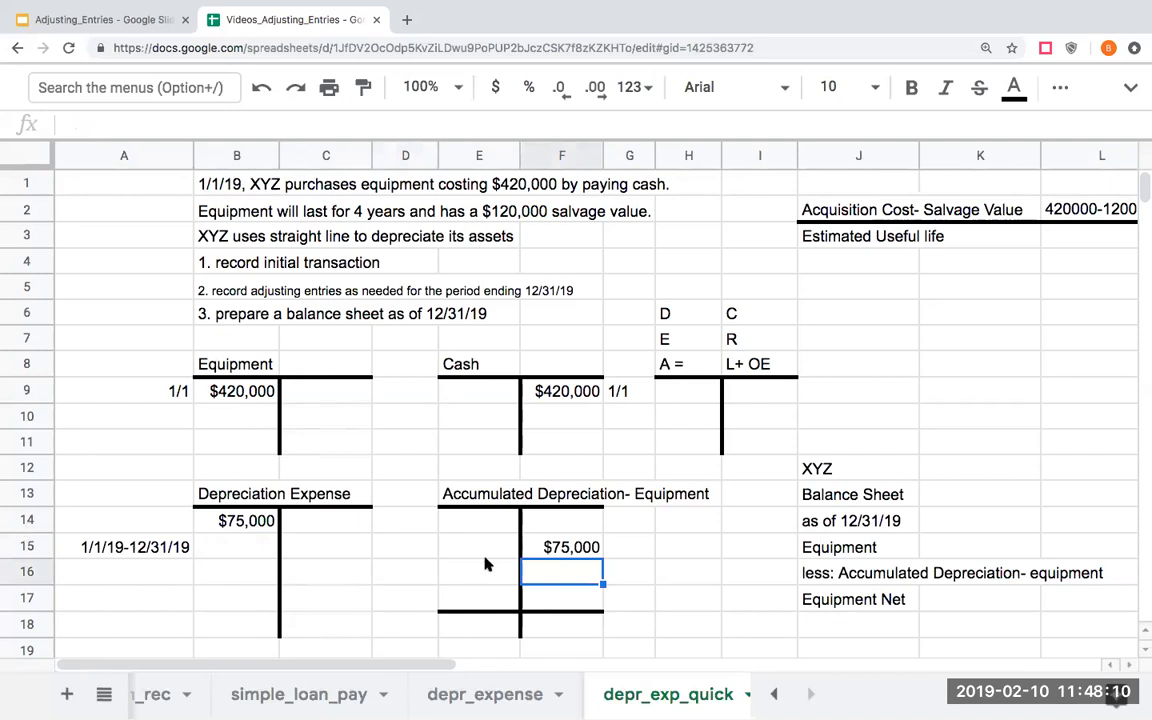
{"action": "scroll", "scroll_direction": "down", "scroll_amount": 3}
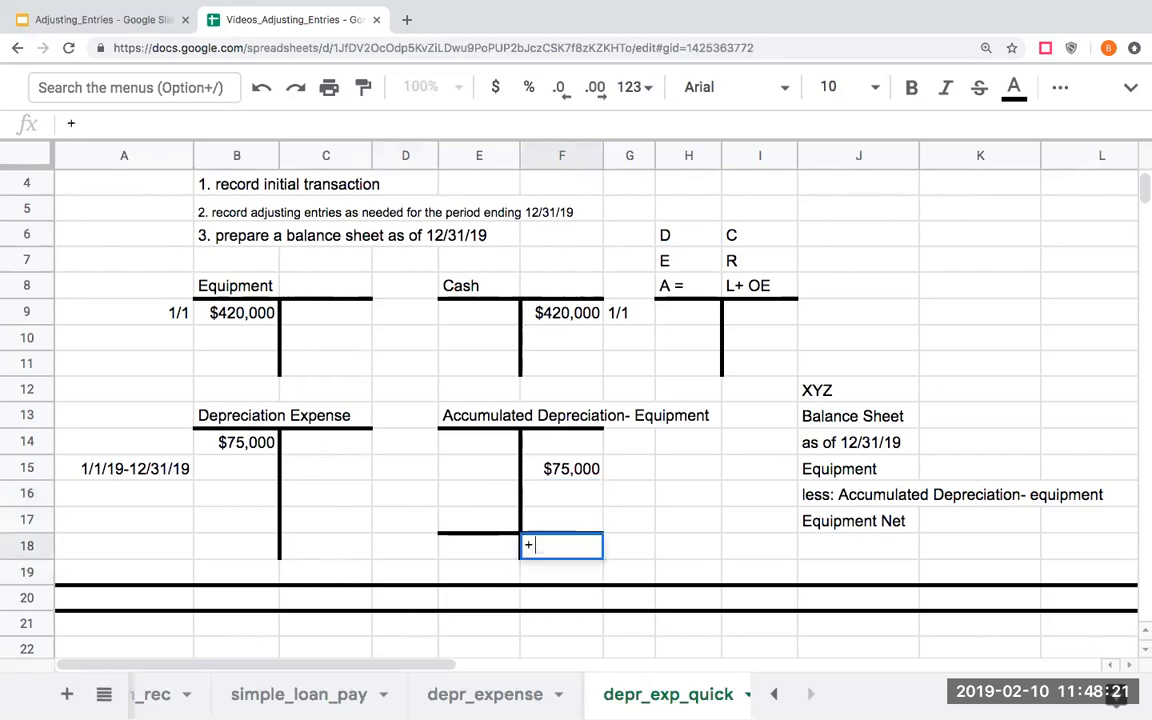
{"action": "type", "text": "12/31"}
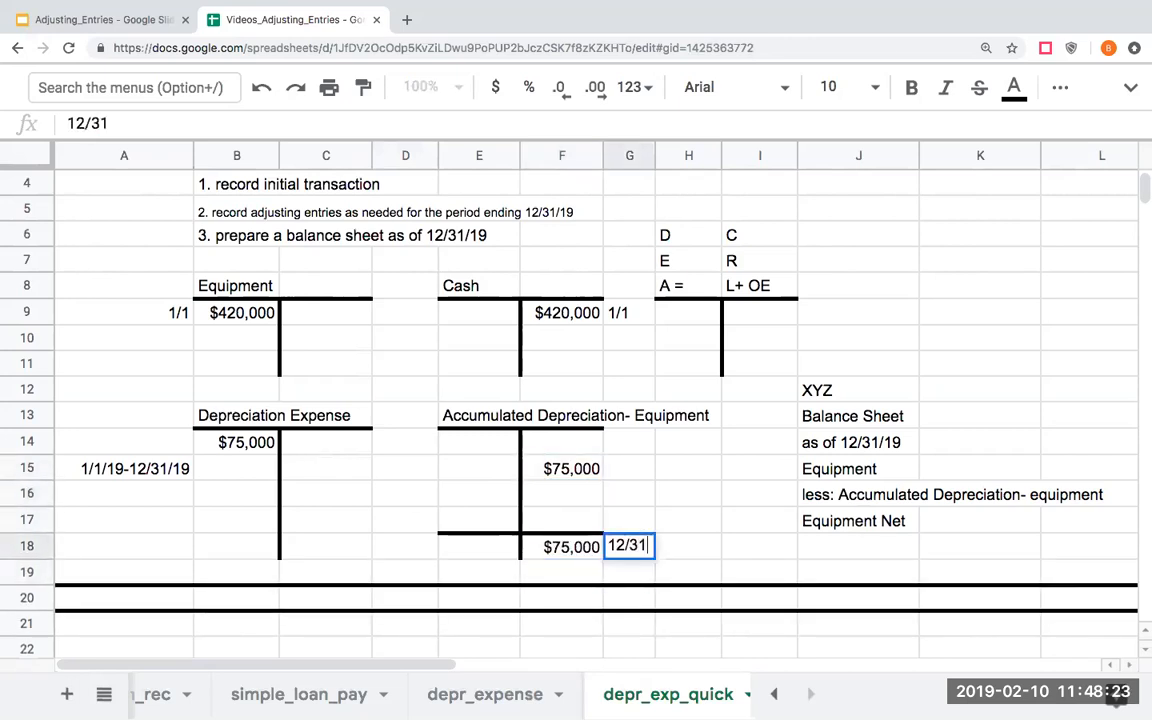
{"action": "key", "text": "Tab"}
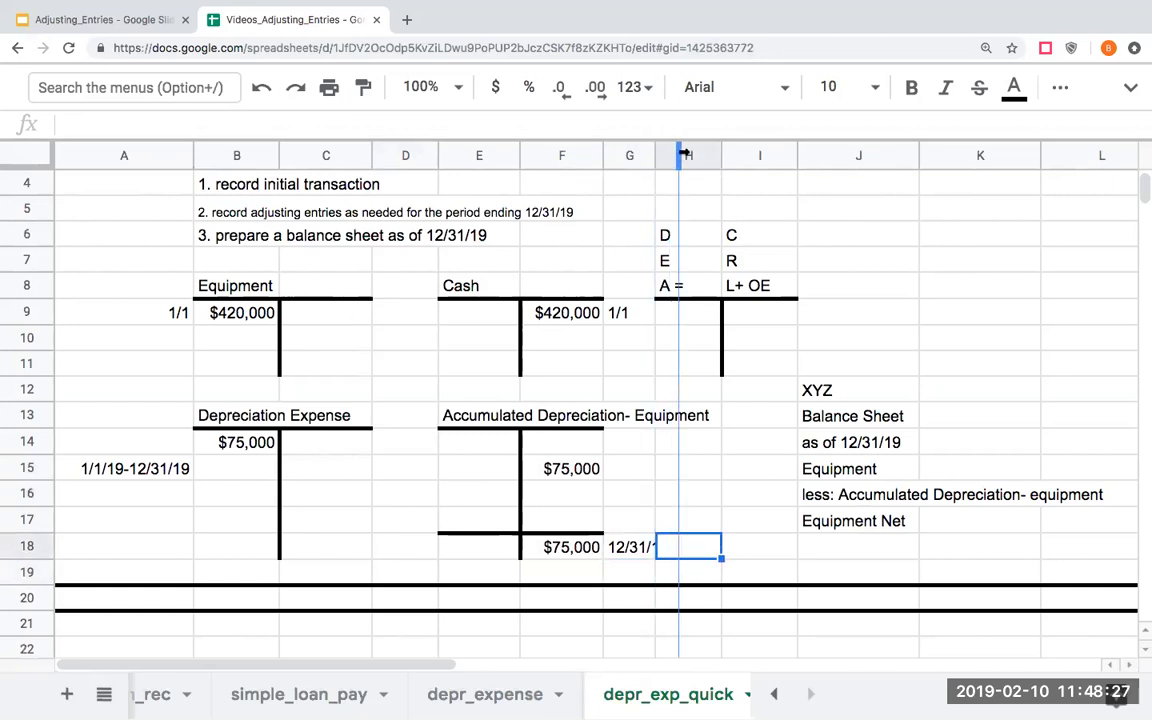
- Widen the date column and enter =-I16 so the balance sheet shows Equipment Net $345,000
{"action": "left_click", "coordinate": [722, 468]}
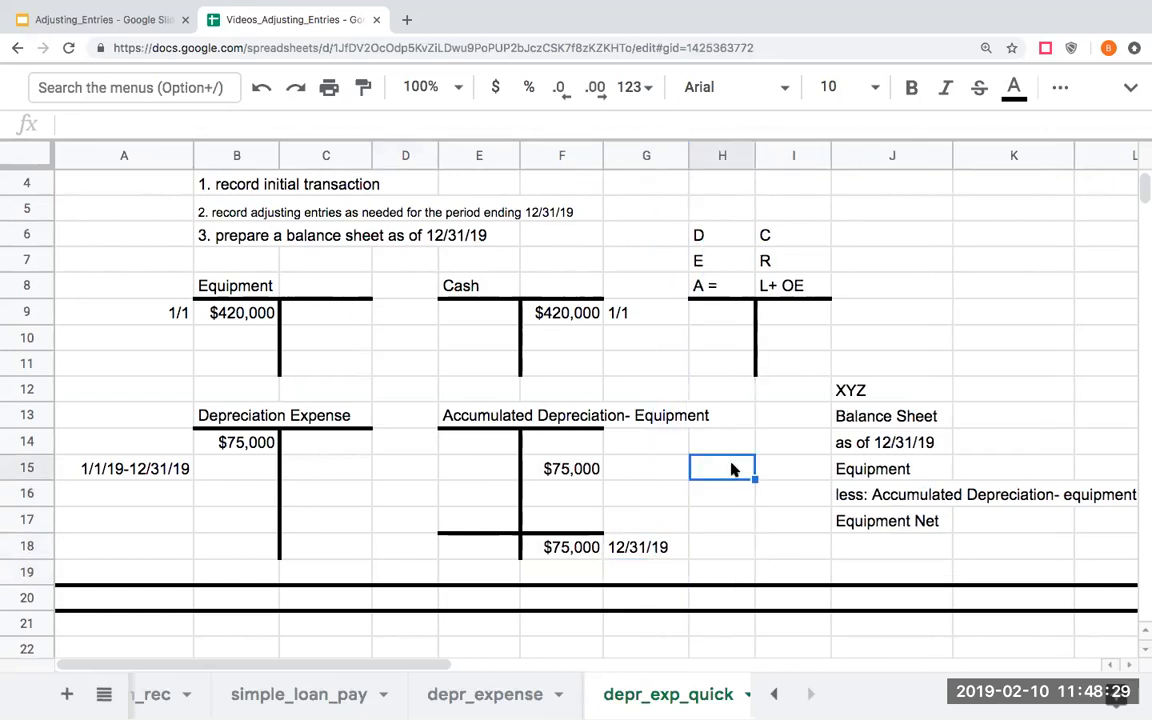
{"action": "left_click", "coordinate": [996, 468]}
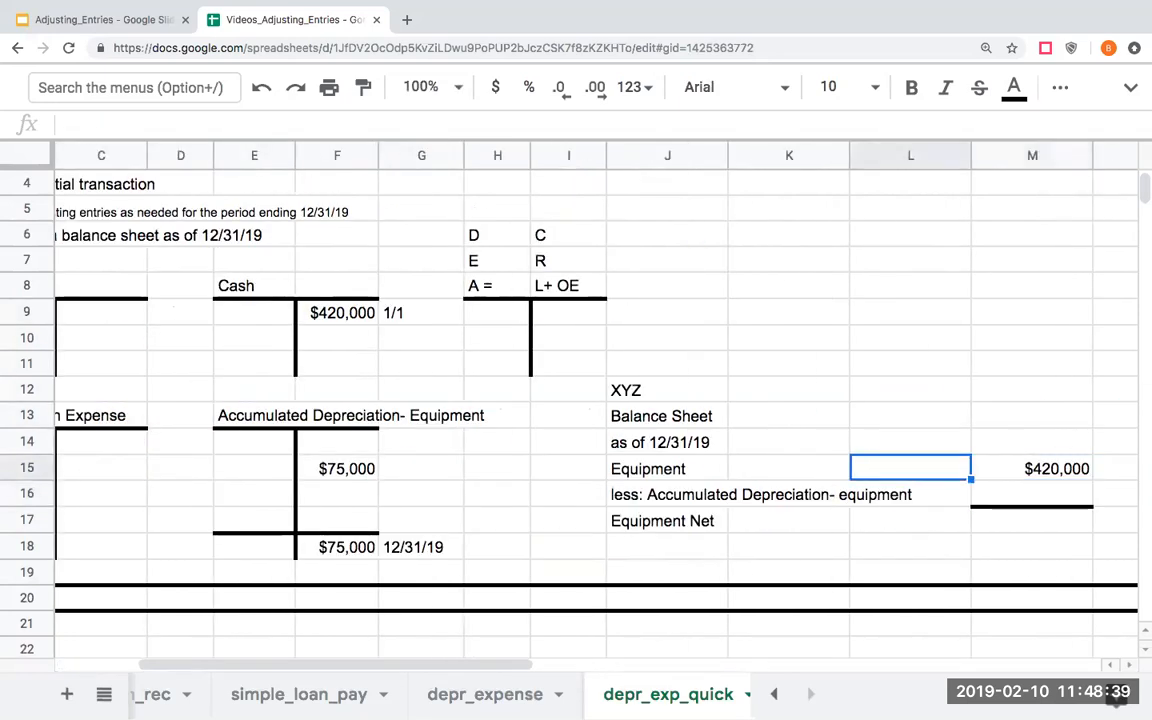
{"action": "scroll", "scroll_direction": "left", "scroll_amount": 3}
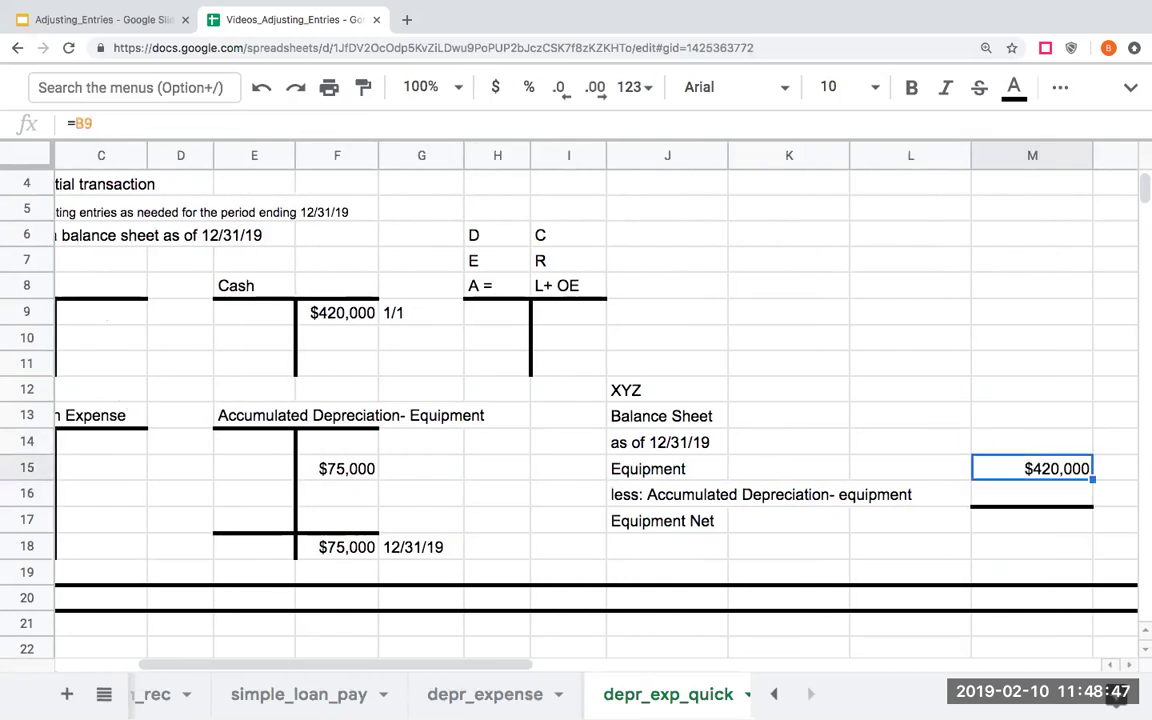
{"action": "left_click", "coordinate": [496, 492]}
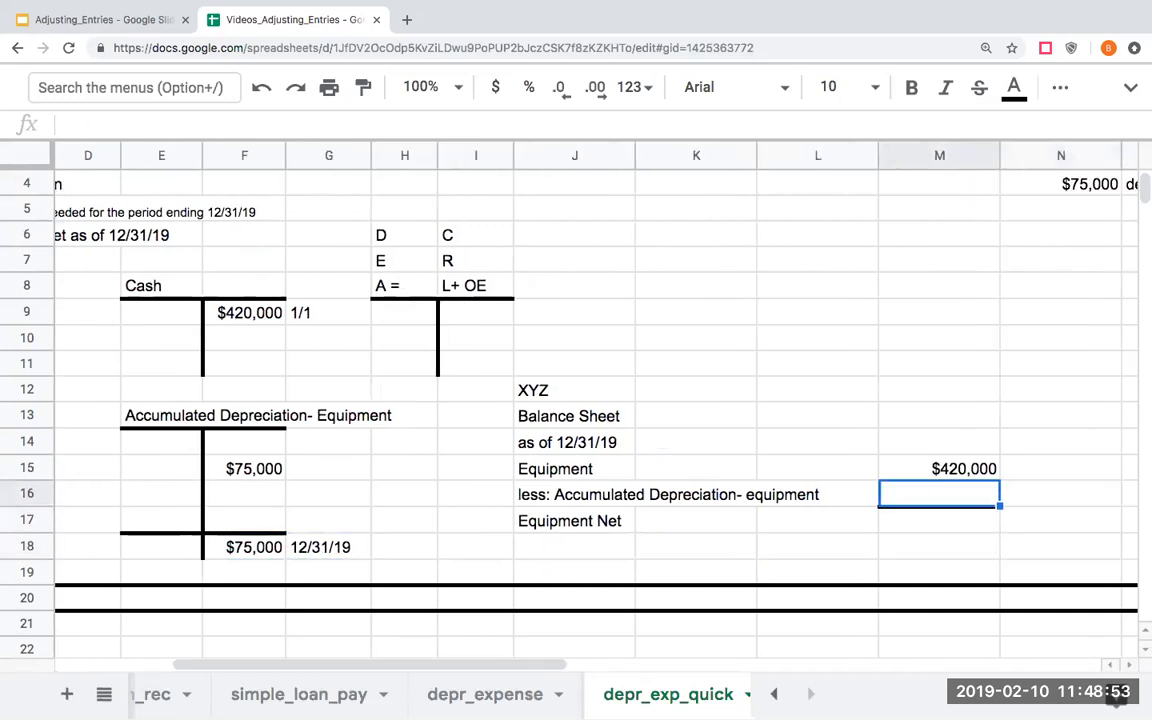
{"action": "type", "text": "=-I16"}
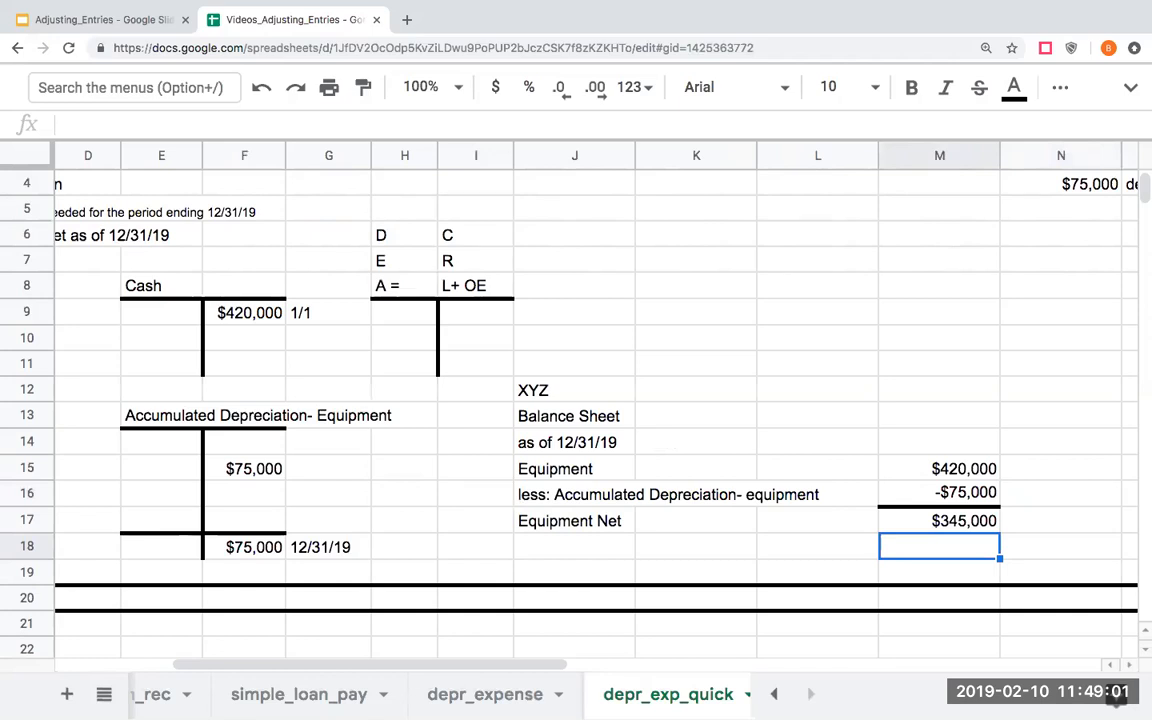
{"action": "mouse_move", "coordinate": [600, 370]}
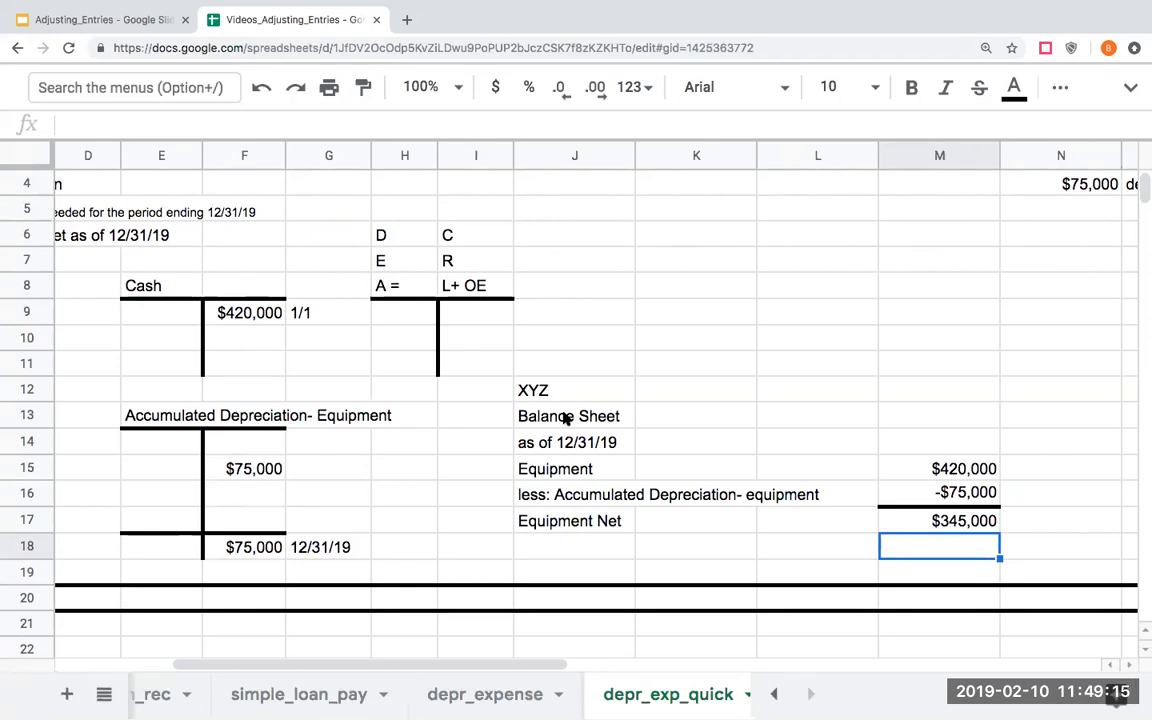
{"action": "mouse_move", "coordinate": [596, 460]}
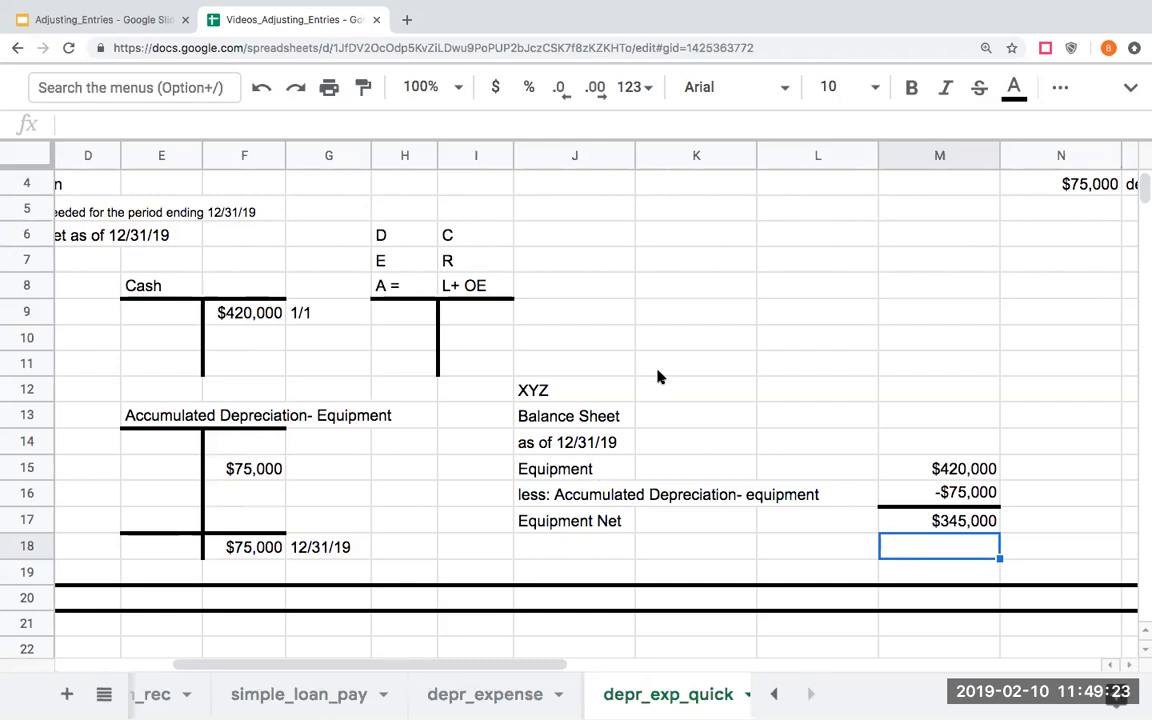
- Scroll the sheet back to column A and return to the Adjusting_Entries presentation
{"action": "left_click", "coordinate": [404, 546]}
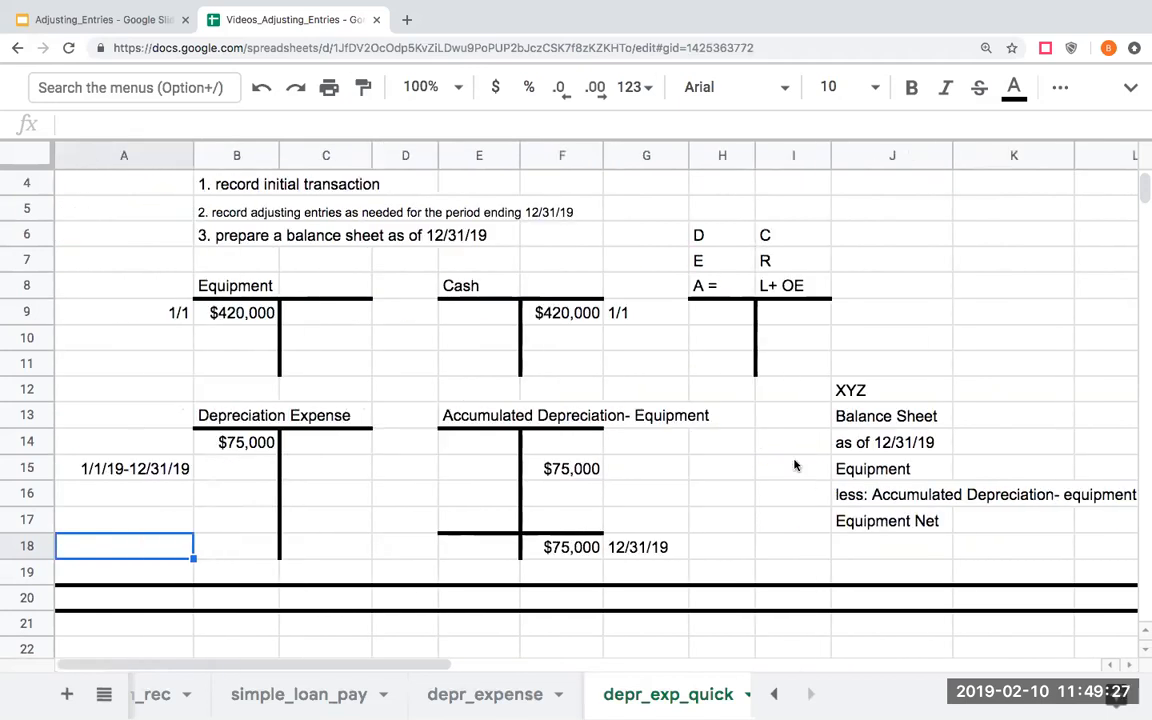
{"action": "scroll", "scroll_direction": "up", "scroll_amount": 3}
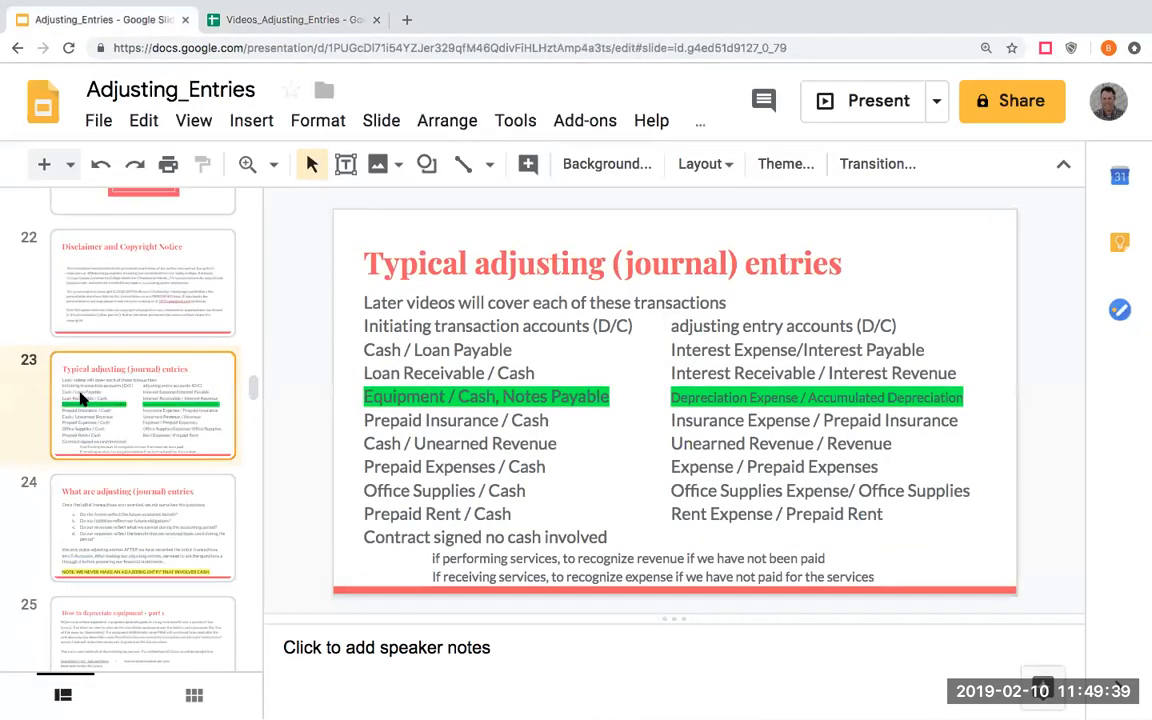
- Jump to slide 30, the closing thank-you slide
{"action": "scroll", "scroll_direction": "down", "scroll_amount": 3}
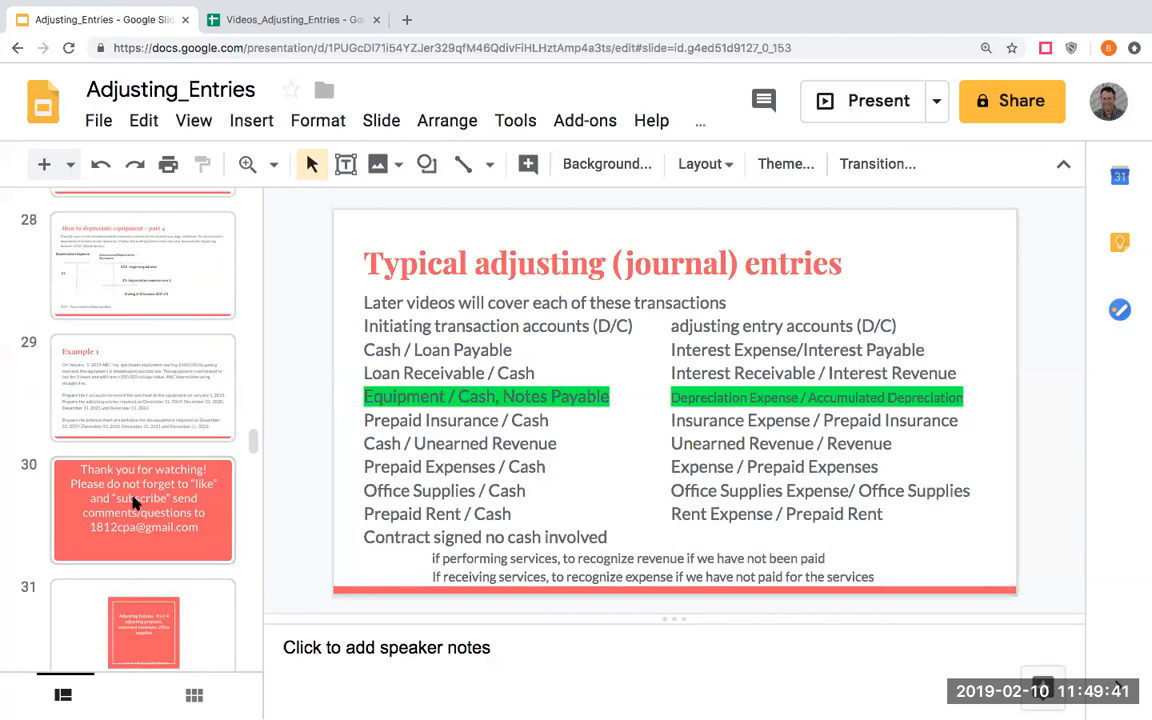
{"action": "left_click", "coordinate": [144, 510]}
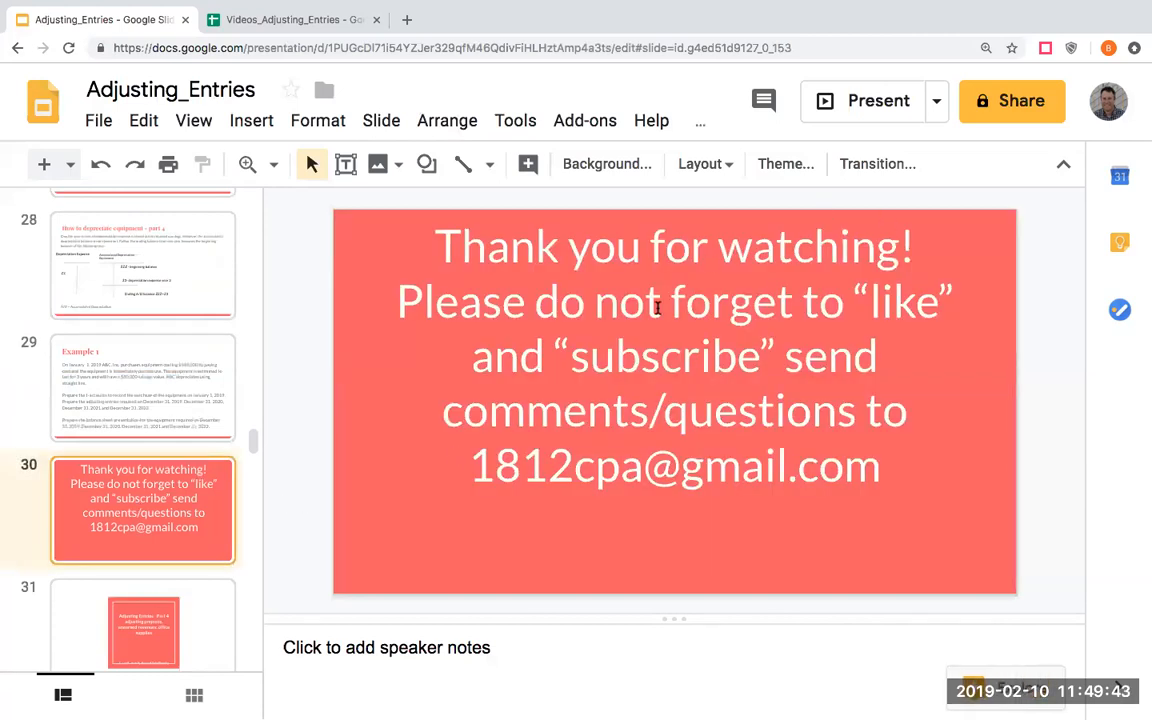